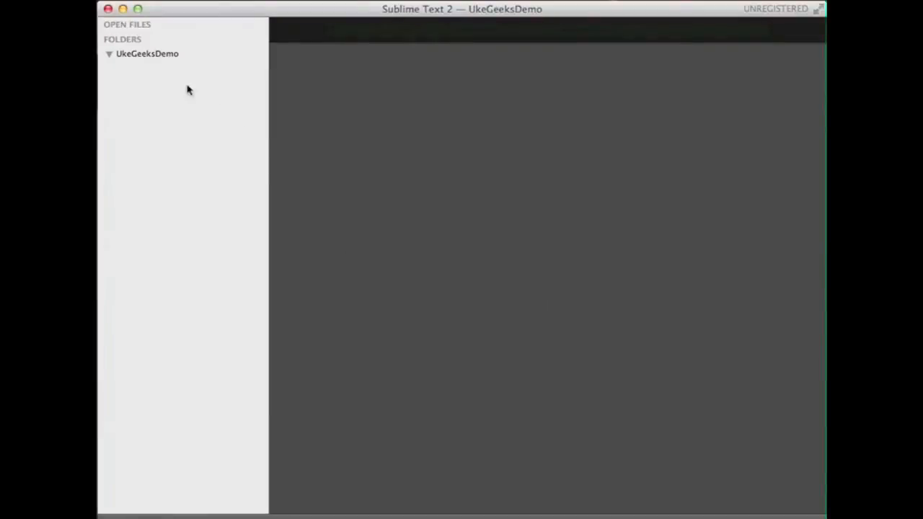
Create a new file in the UkeGeeksDemo folder and save it as hello.html
{"action": "right_click", "coordinate": [147, 53]}
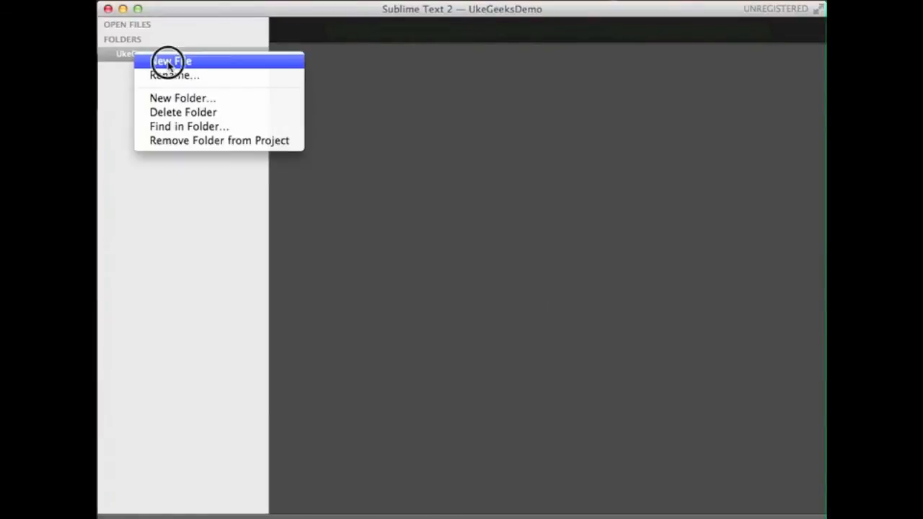
{"action": "left_click", "coordinate": [171, 61]}
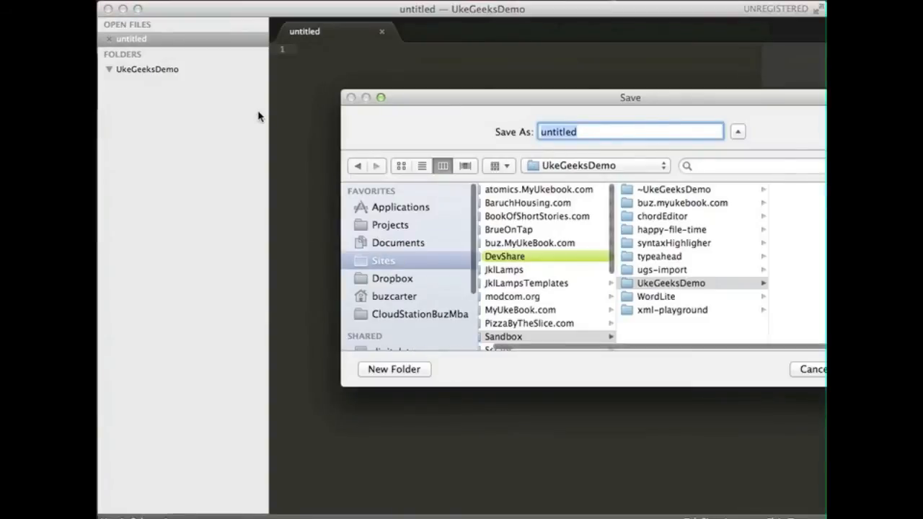
{"action": "type", "text": "hello.htm"}
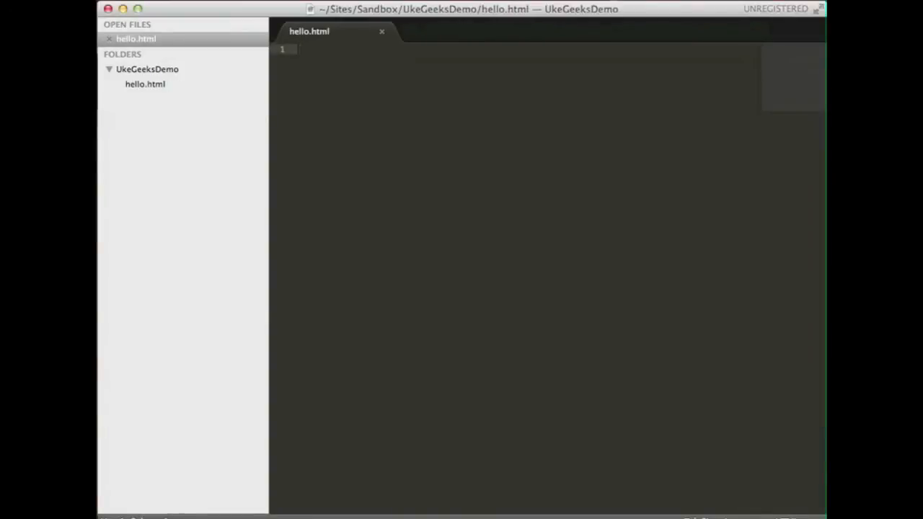
Write an h1 heading reading Hello, Uking World! into hello.html
{"action": "type", "text": "<h1>"}
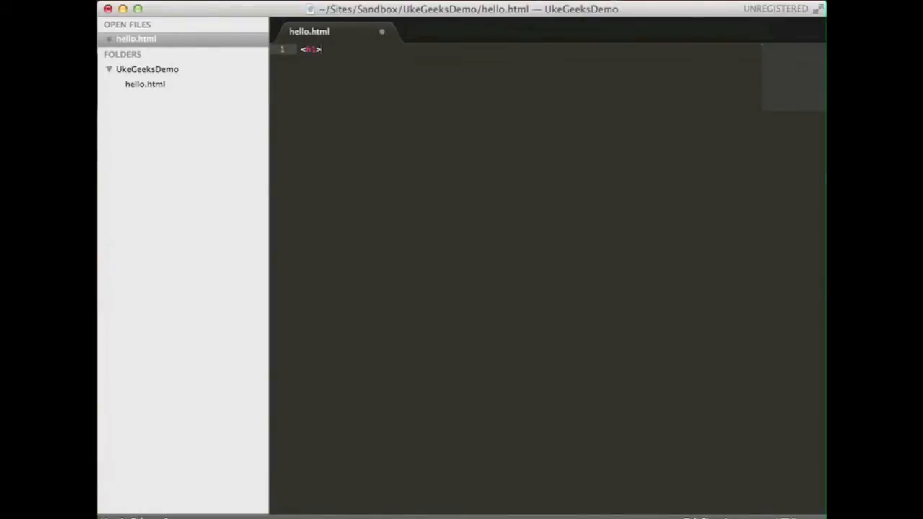
{"action": "type", "text": "Hello, U"}
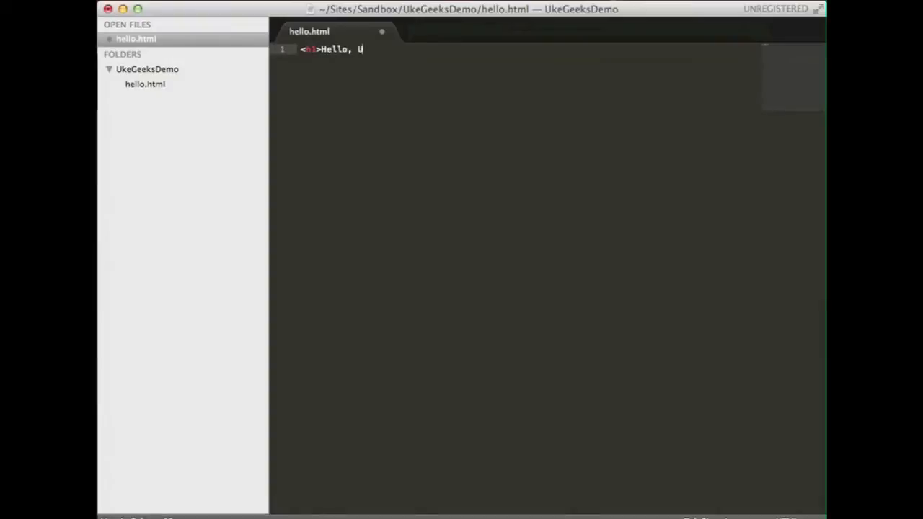
{"action": "type", "text": "king W"}
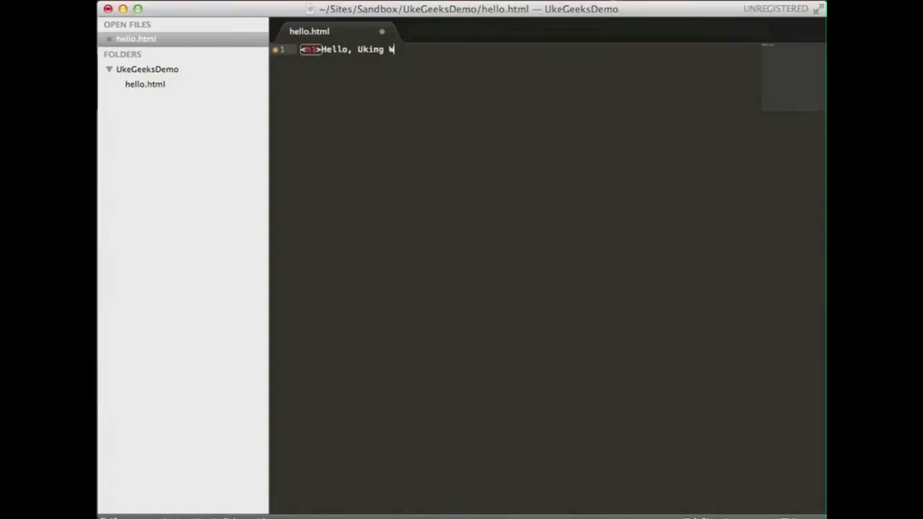
{"action": "type", "text": "orld!"}
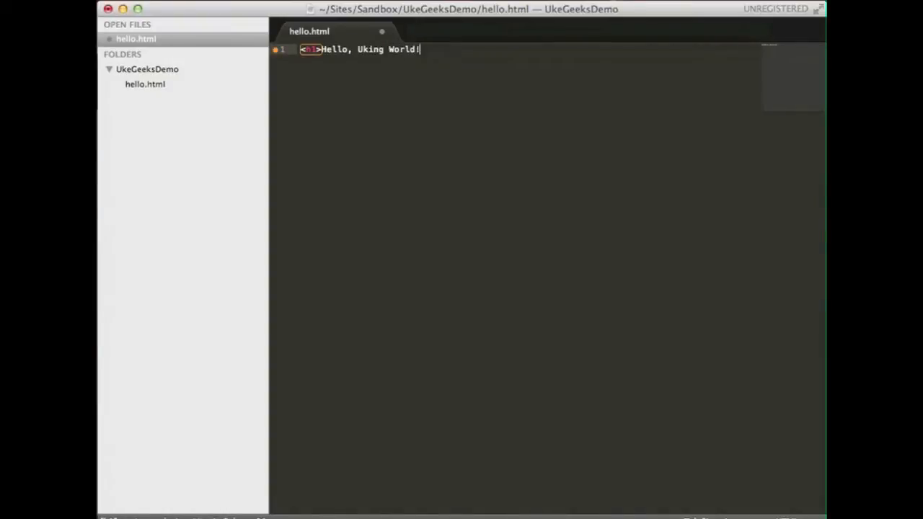
{"action": "type", "text": "</h1>"}
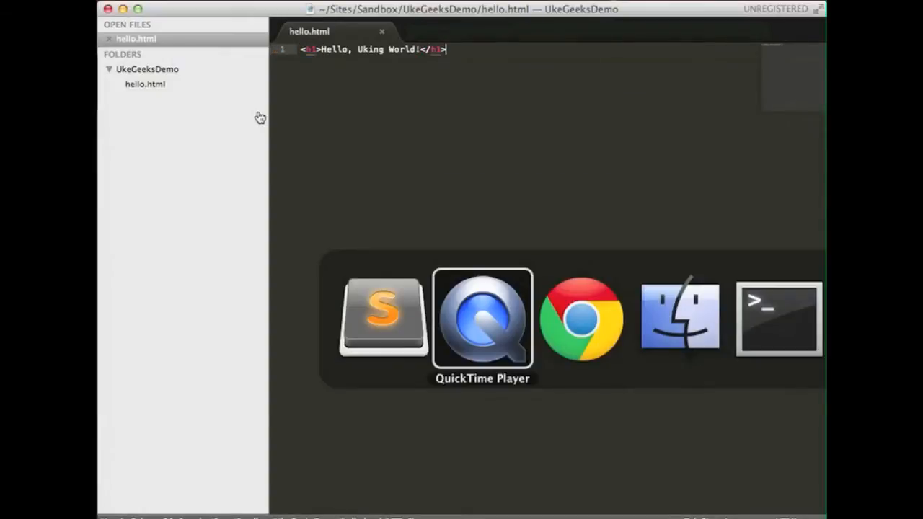
Load local.demo/hello.html in Chrome to see the Hello, Uking World! heading
{"action": "left_click", "coordinate": [581, 319]}
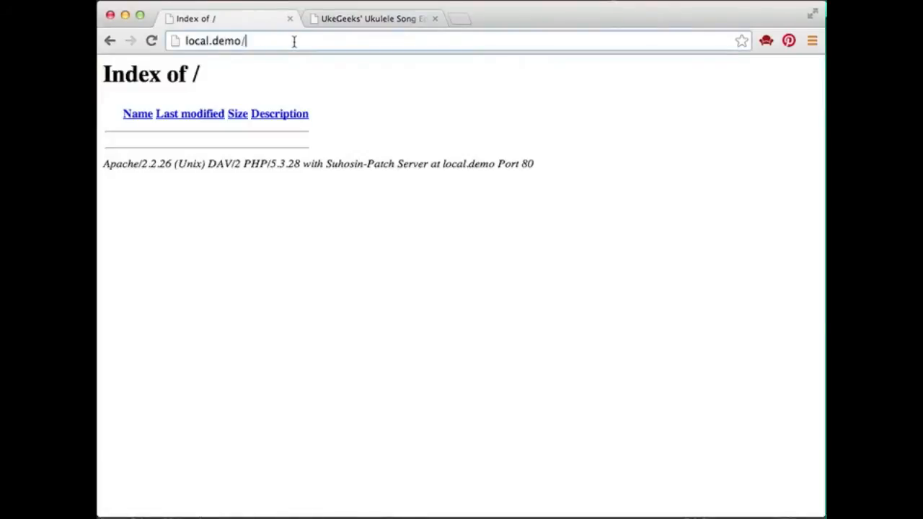
{"action": "type", "text": "hello.html"}
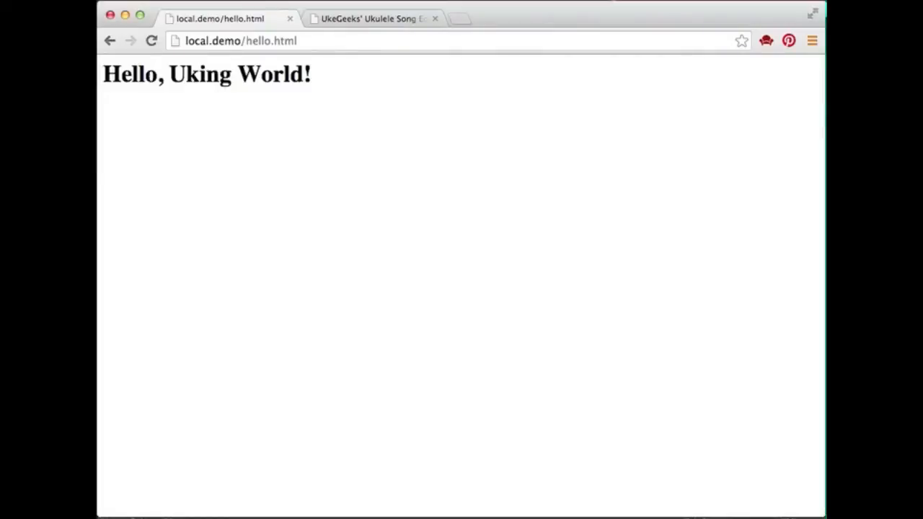
Create a second new file in UkeGeeksDemo and save it as the info file
{"action": "right_click", "coordinate": [147, 69]}
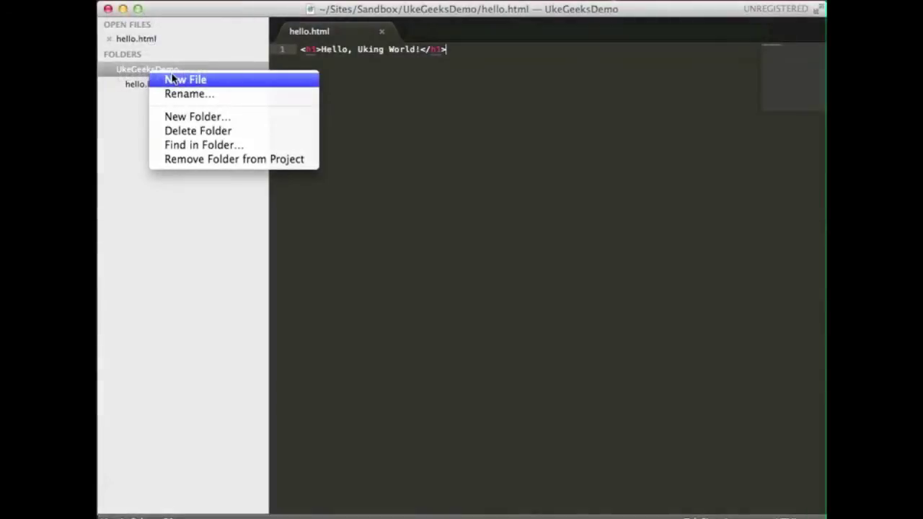
{"action": "left_click", "coordinate": [185, 80]}
{"action": "type", "text": "inf"}
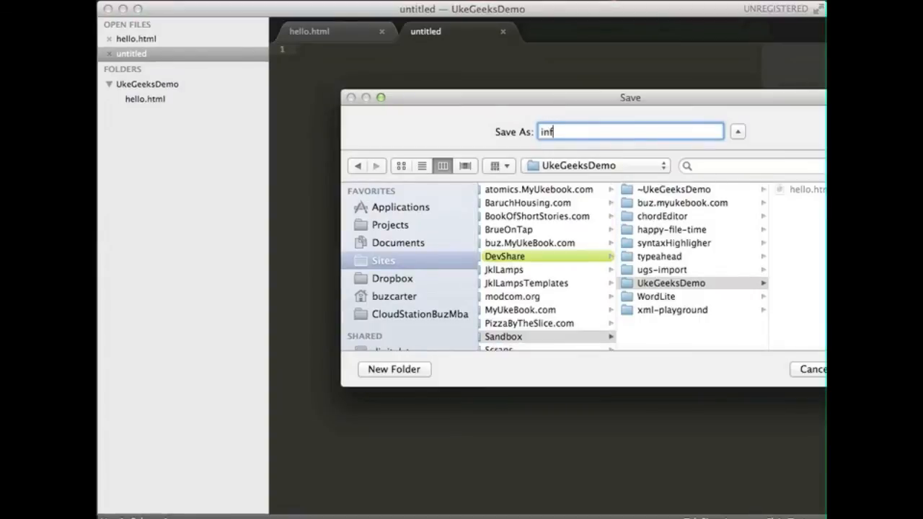
{"action": "key", "text": "Return"}
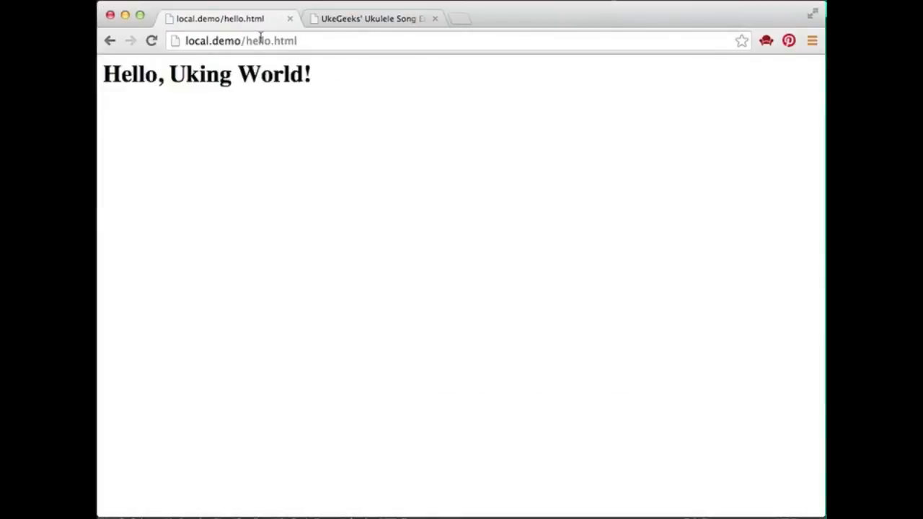
Check local.demo/info.php, then reach the UkeGeeks project page on GitHub
{"action": "type", "text": "local.demo/info.php"}
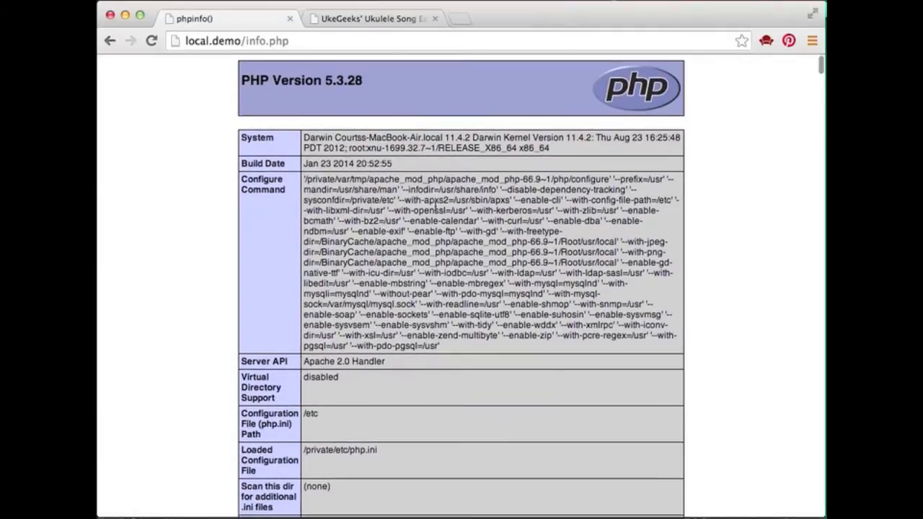
{"action": "left_click", "coordinate": [372, 18]}
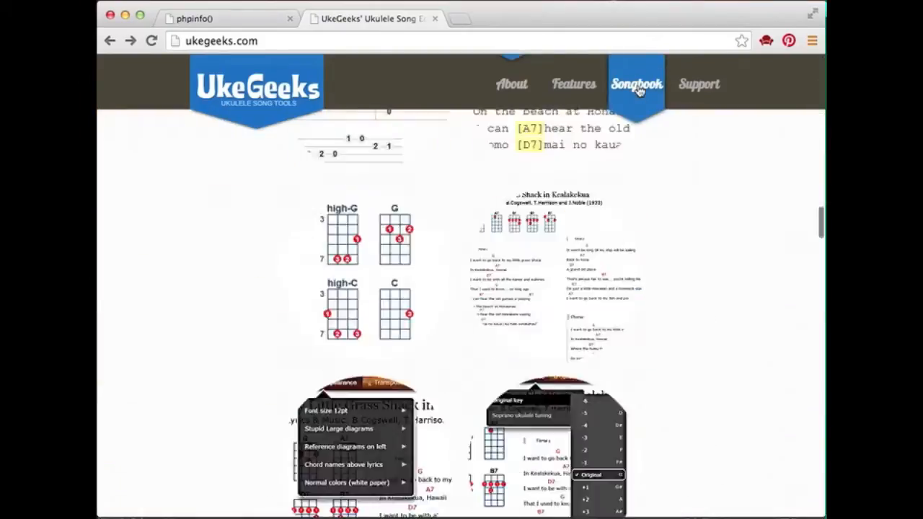
{"action": "left_click", "coordinate": [638, 83]}
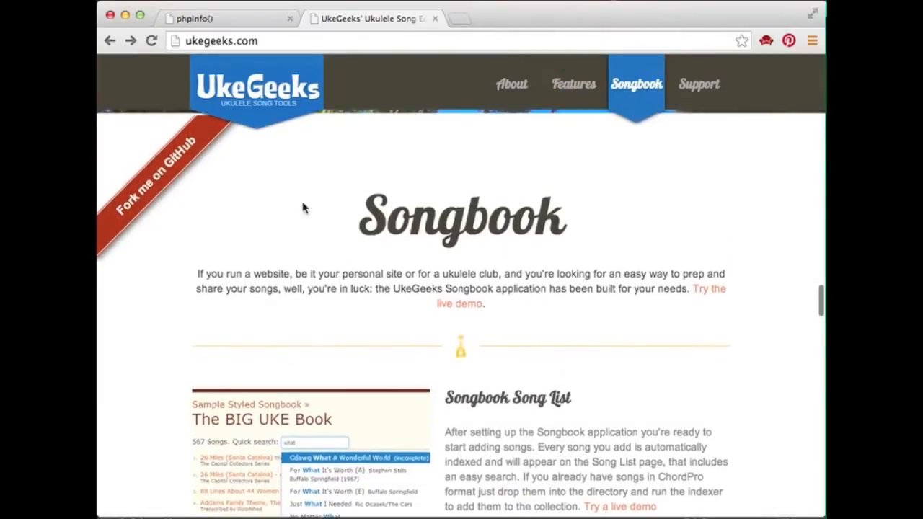
{"action": "left_click", "coordinate": [156, 181]}
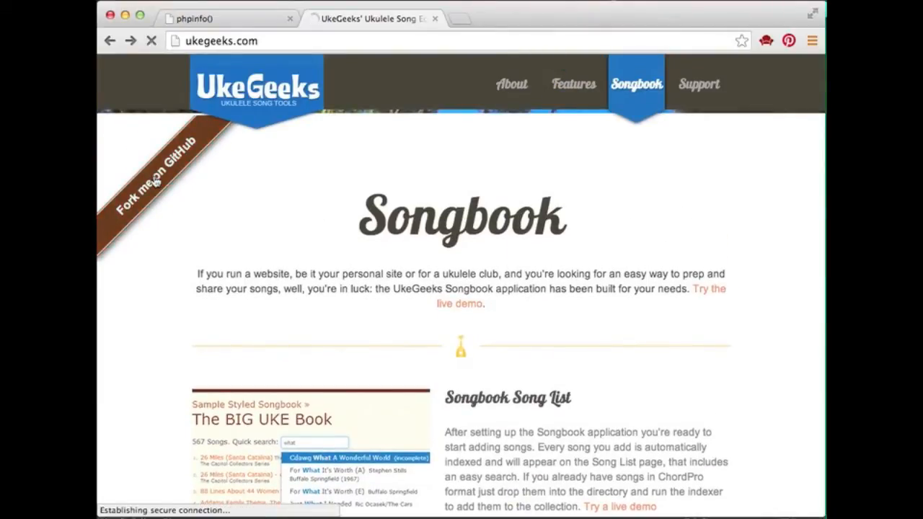
{"action": "left_click", "coordinate": [159, 173]}
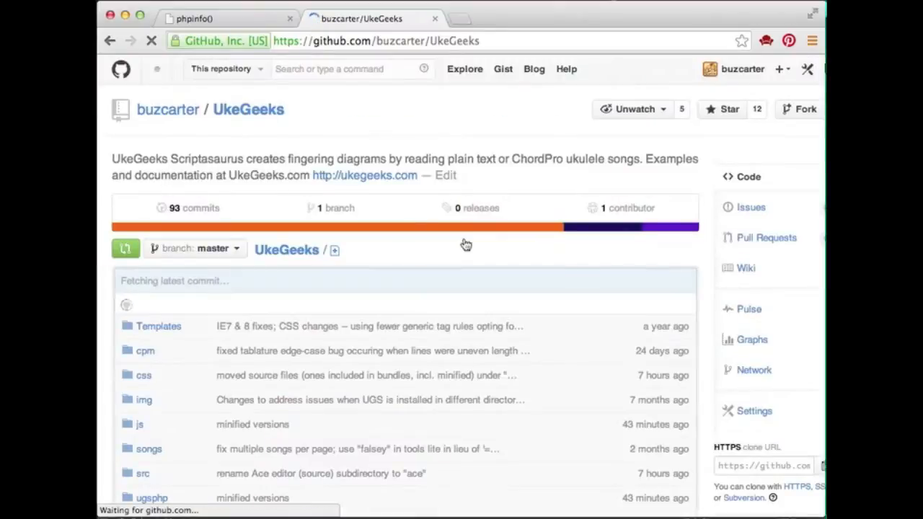
{"action": "scroll", "scroll_direction": "down", "scroll_amount": 3}
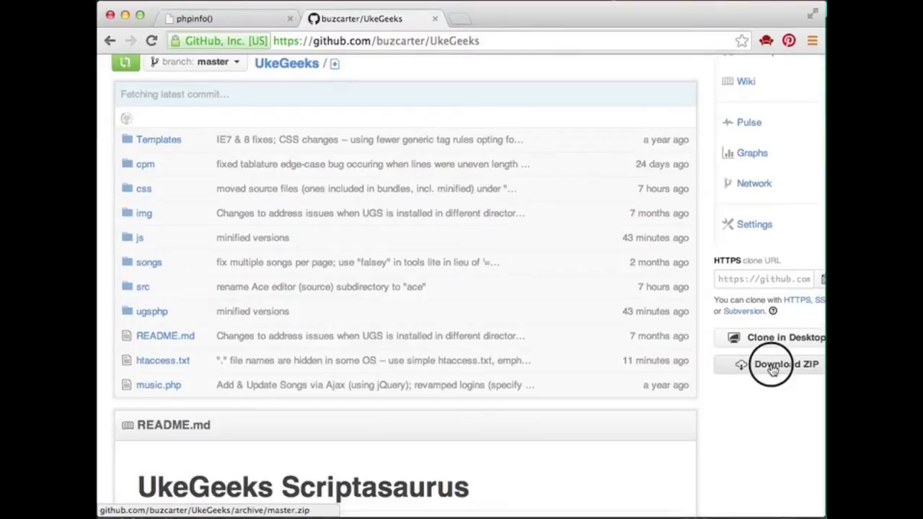
Download the repository ZIP and save it into the UkeGeeksDemo folder
{"action": "left_click", "coordinate": [785, 363]}
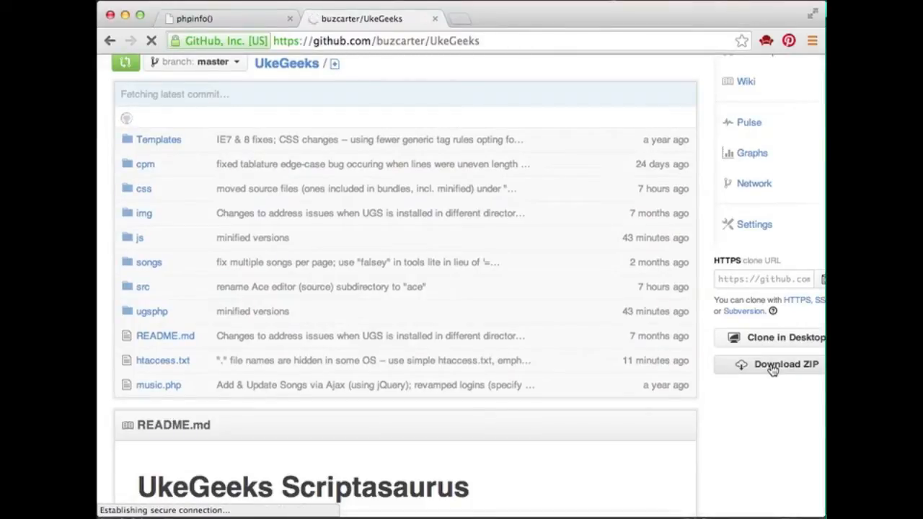
{"action": "left_click", "coordinate": [784, 364]}
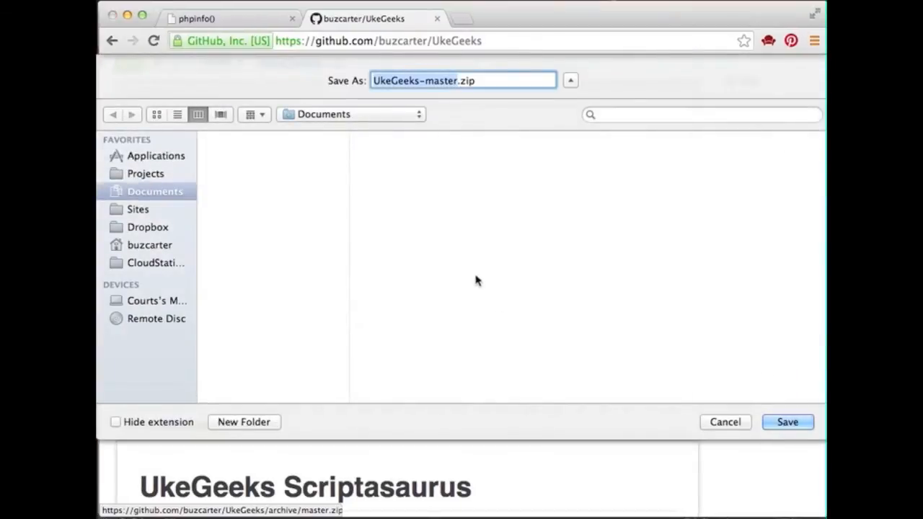
{"action": "left_click", "coordinate": [139, 209]}
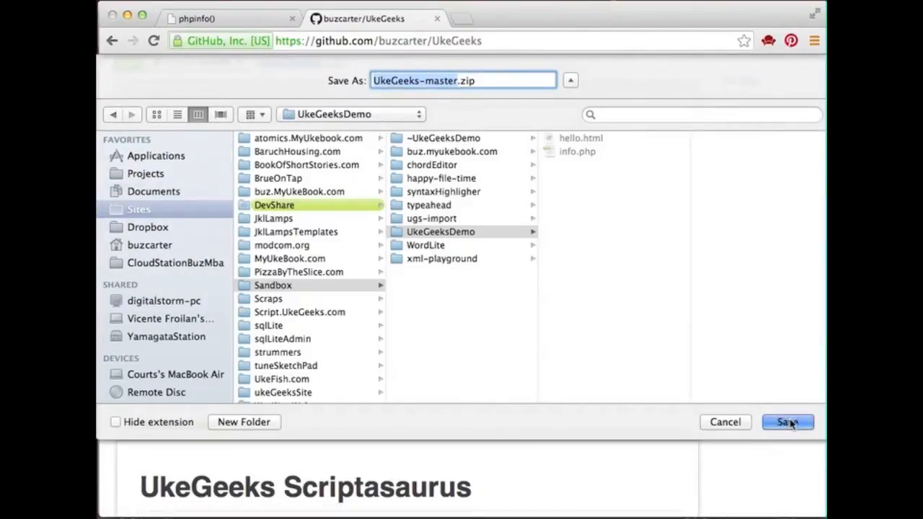
{"action": "left_click", "coordinate": [787, 421]}
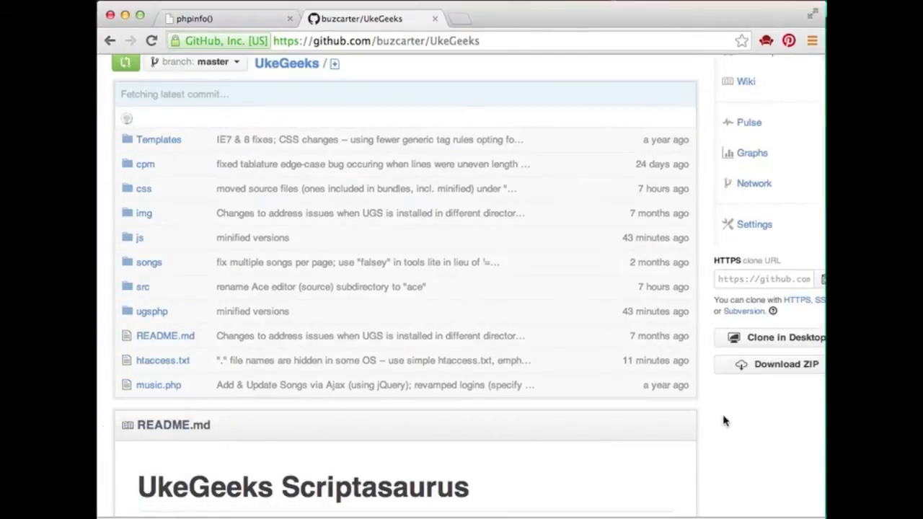
{"action": "mouse_move", "coordinate": [657, 101]}
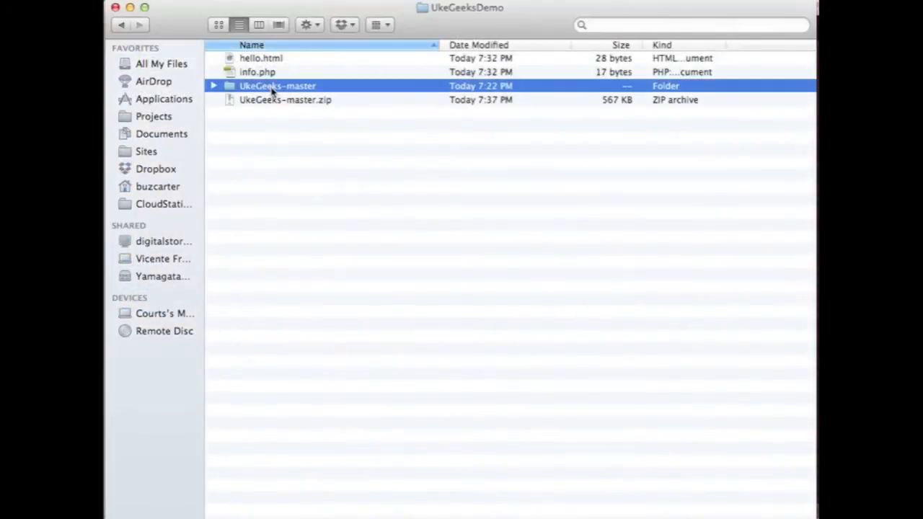
Look inside the unzipped UkeGeeks-master folder in Finder
{"action": "left_click", "coordinate": [213, 85]}
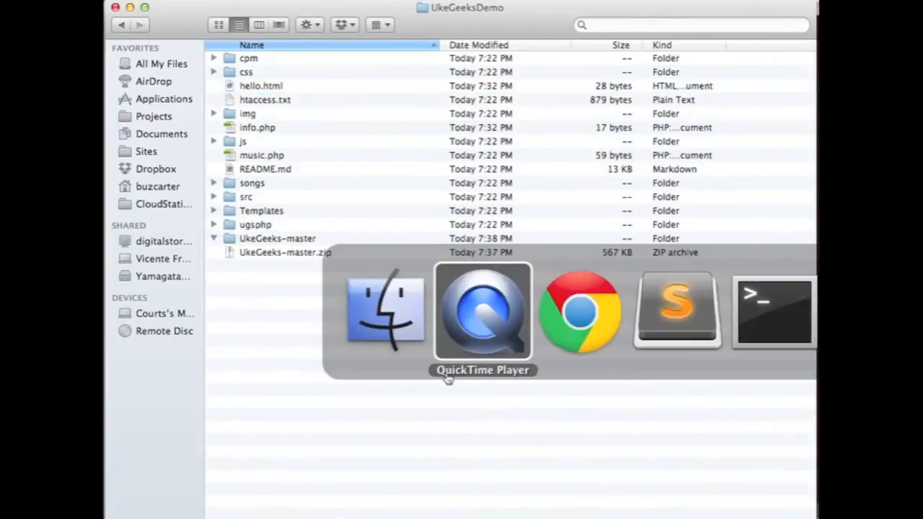
{"action": "left_click", "coordinate": [579, 310]}
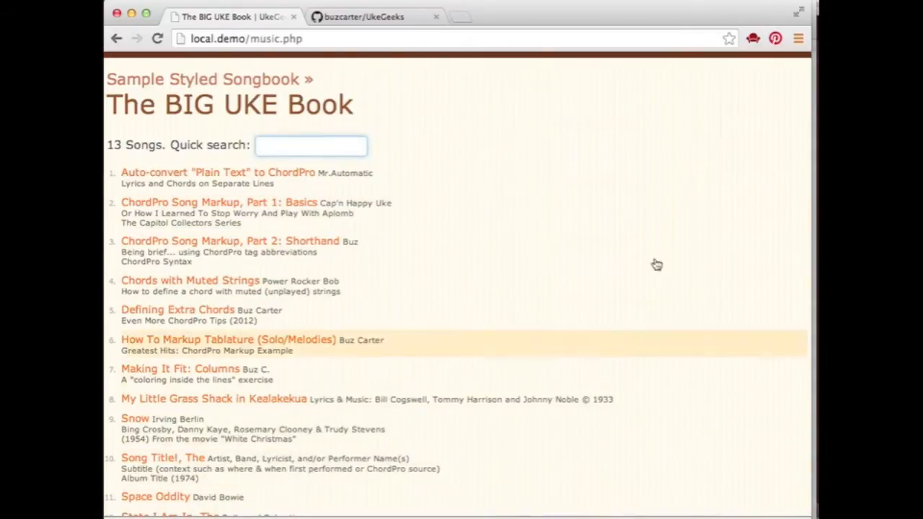
{"action": "mouse_move", "coordinate": [643, 222]}
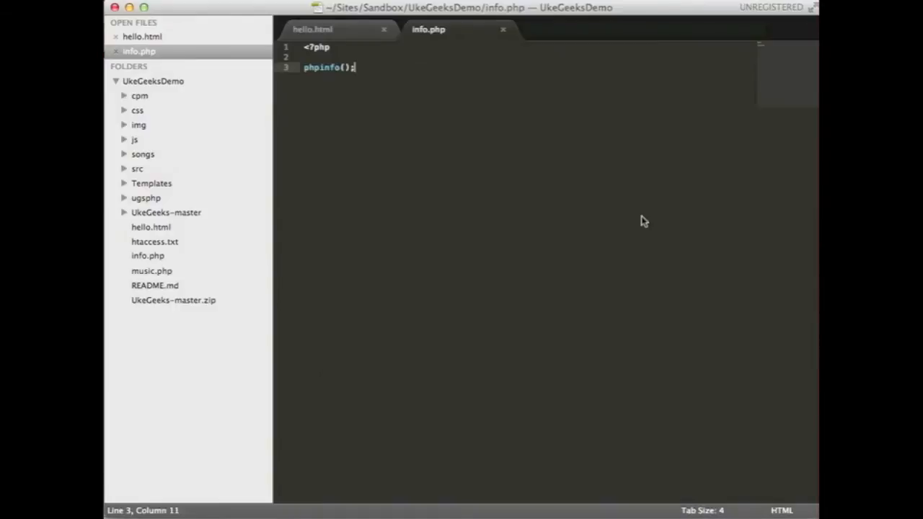
{"action": "mouse_move", "coordinate": [132, 211]}
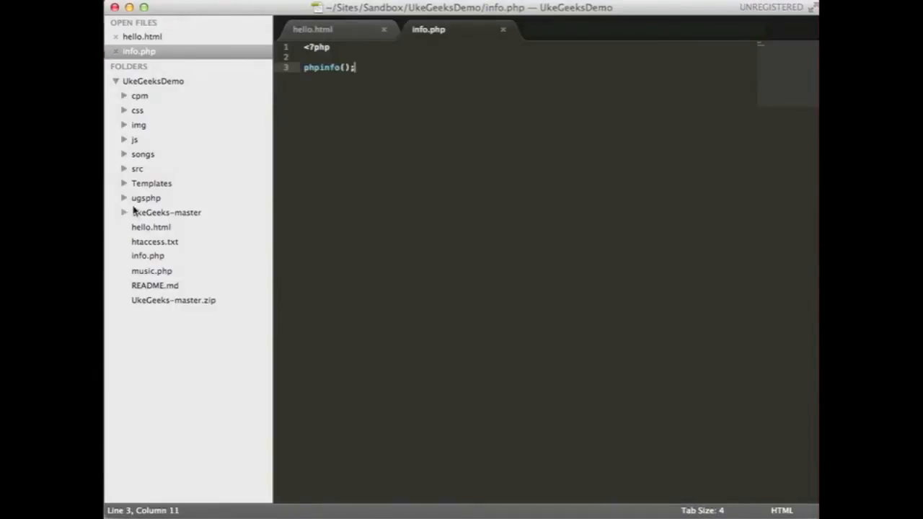
In ugsphp/Config.php change IsLoginRequired from false to true
{"action": "left_click", "coordinate": [146, 198]}
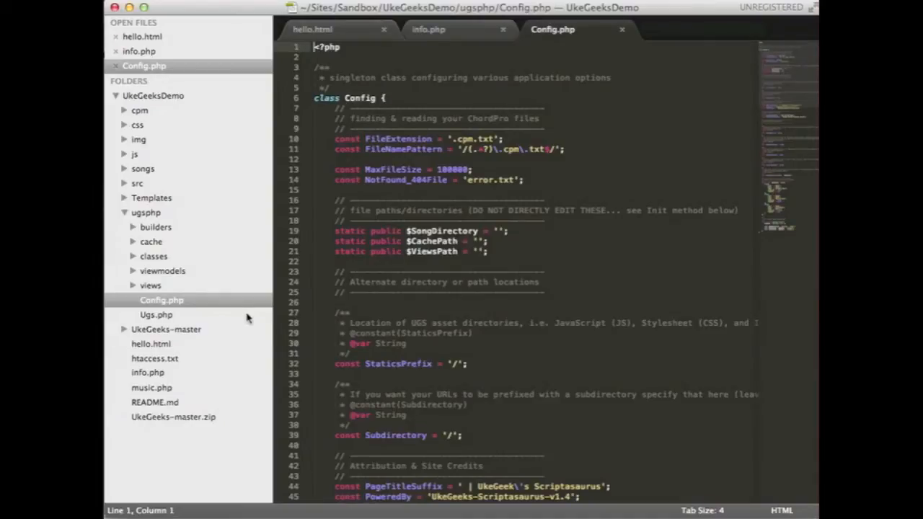
{"action": "mouse_move", "coordinate": [164, 313]}
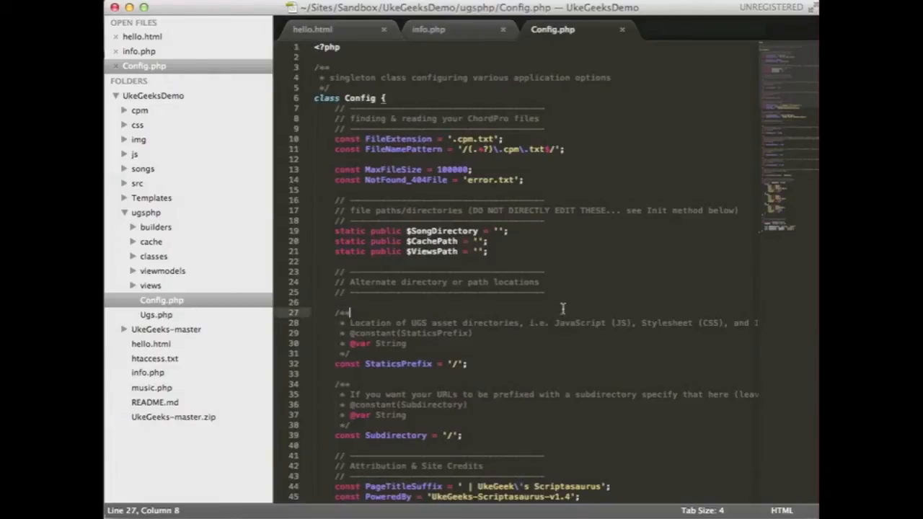
{"action": "scroll", "scroll_direction": "down", "scroll_amount": 3}
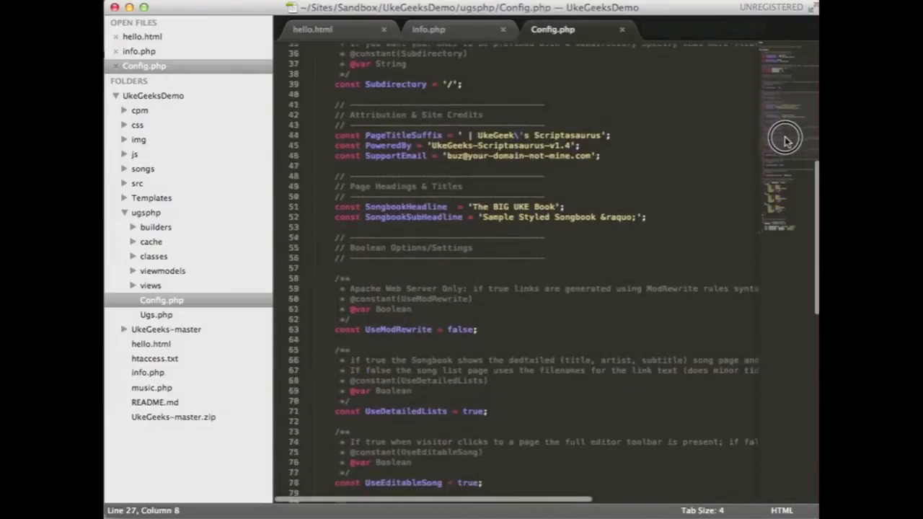
{"action": "scroll", "scroll_direction": "down", "scroll_amount": 3}
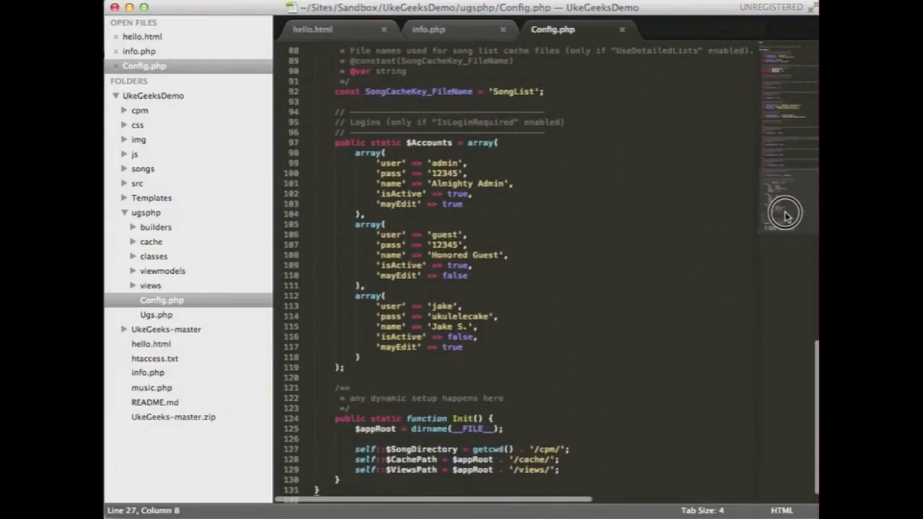
{"action": "scroll", "scroll_direction": "up", "scroll_amount": 3}
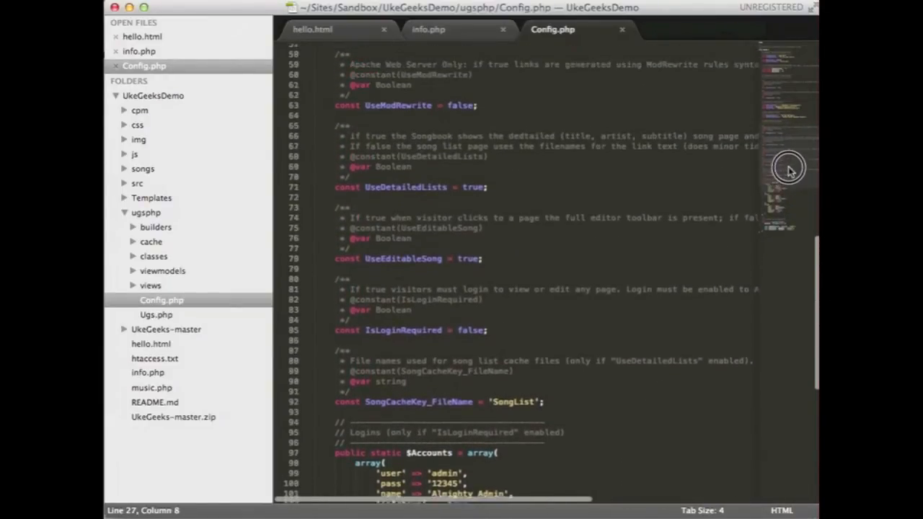
{"action": "scroll", "scroll_direction": "down", "scroll_amount": 3}
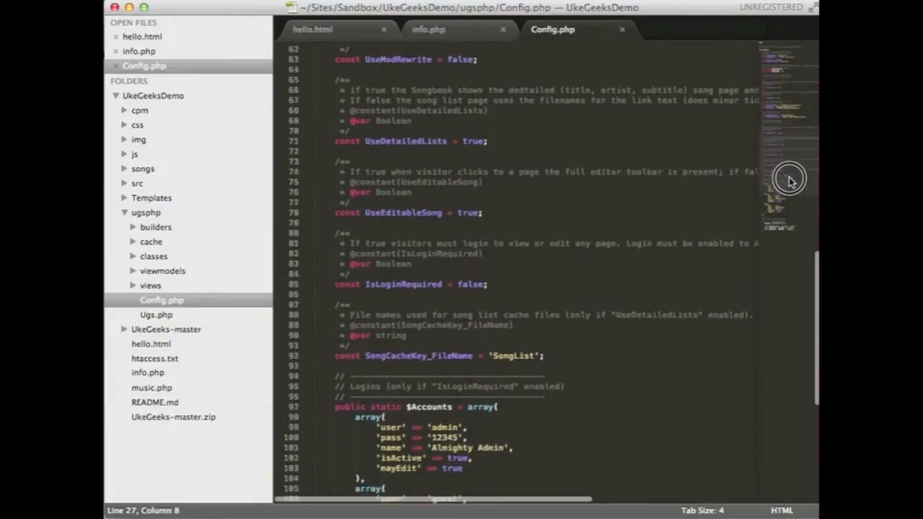
{"action": "scroll", "scroll_direction": "down", "scroll_amount": 3}
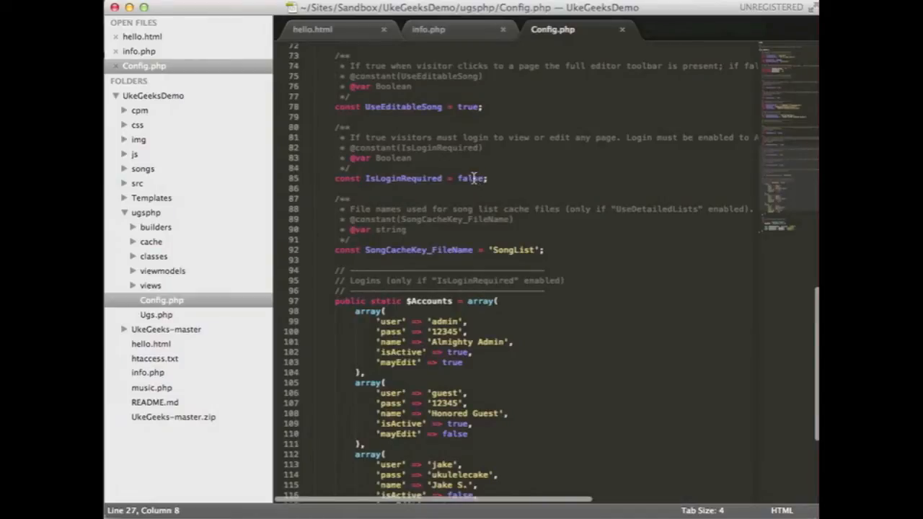
{"action": "double_click", "coordinate": [470, 179]}
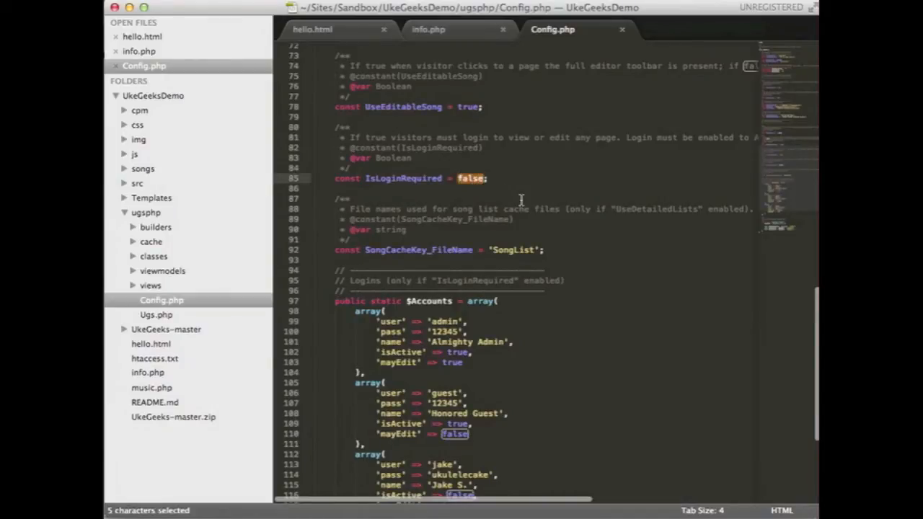
{"action": "type", "text": "true"}
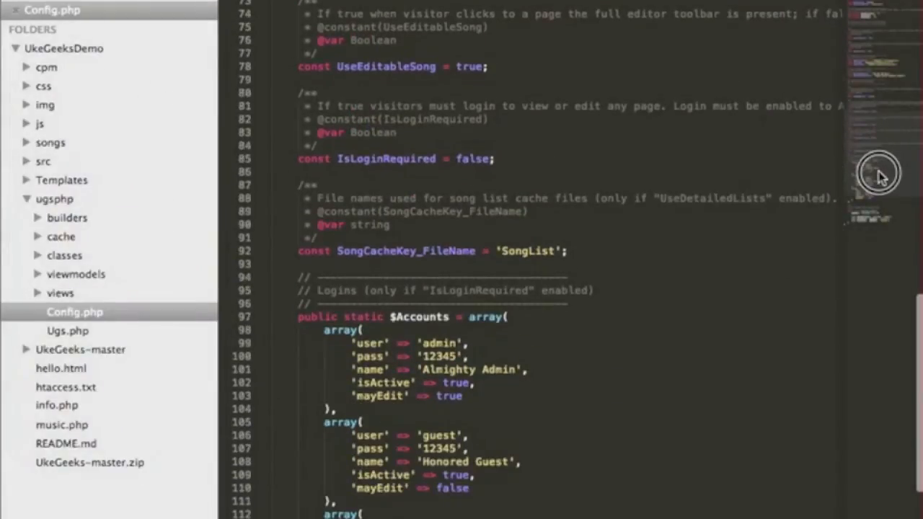
Review the sample login accounts further down in Config.php
{"action": "scroll", "scroll_direction": "down", "scroll_amount": 3}
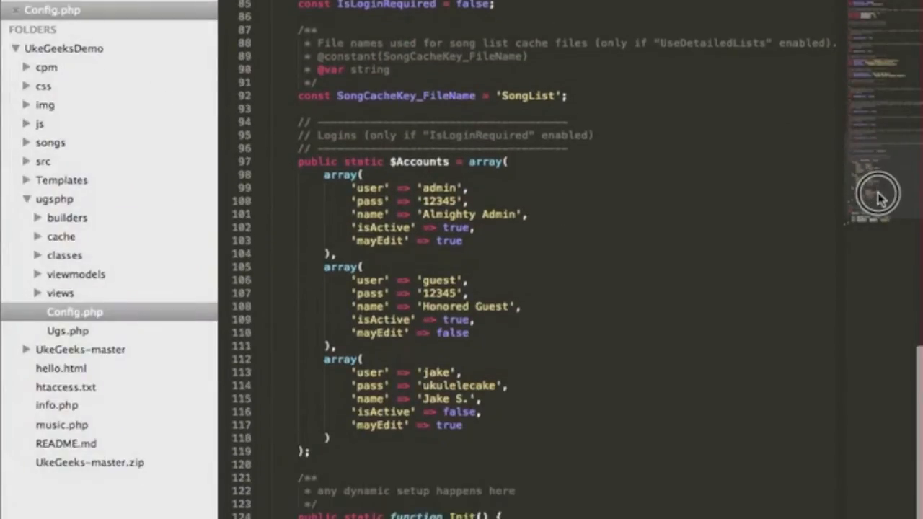
{"action": "scroll", "scroll_direction": "down", "scroll_amount": 3}
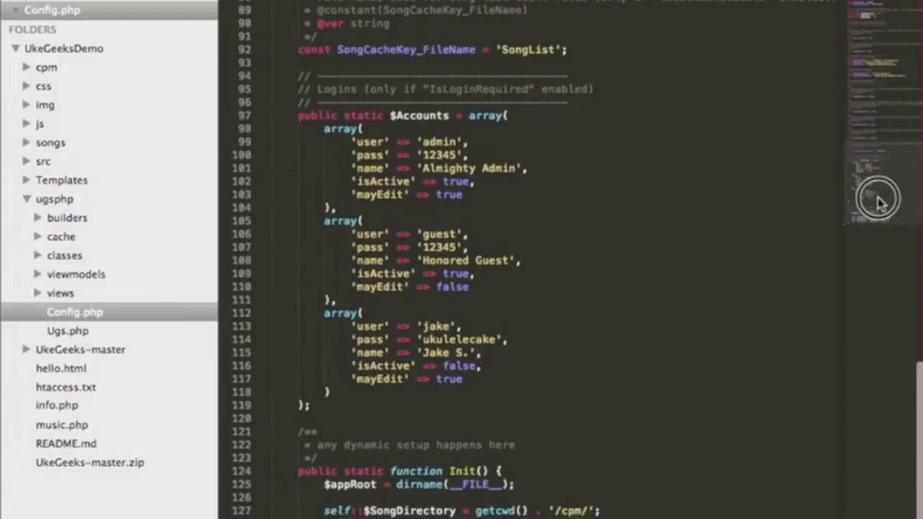
{"action": "scroll", "scroll_direction": "down", "scroll_amount": 3}
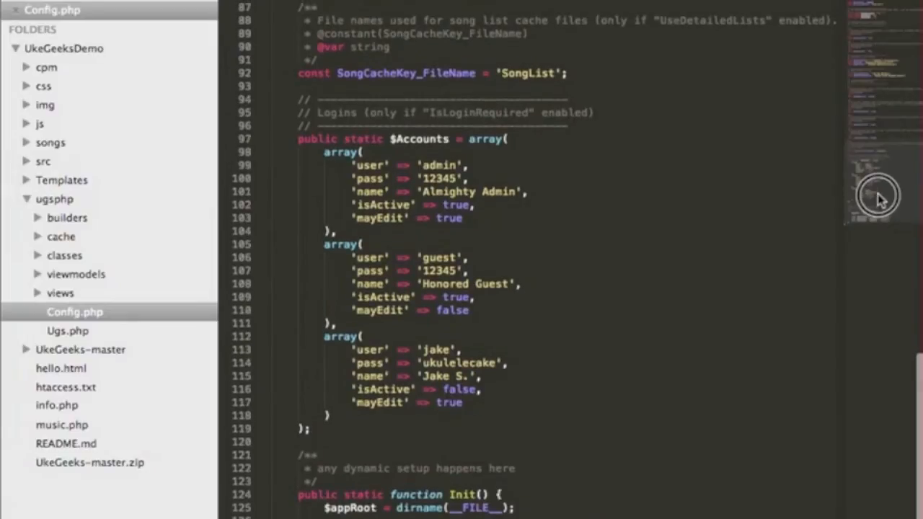
{"action": "scroll", "scroll_direction": "up", "scroll_amount": 3}
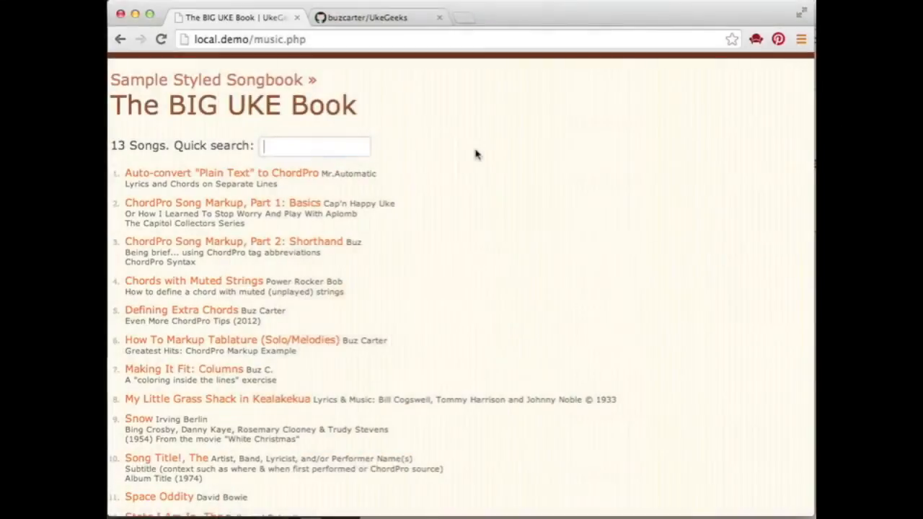
{"action": "mouse_move", "coordinate": [670, 83]}
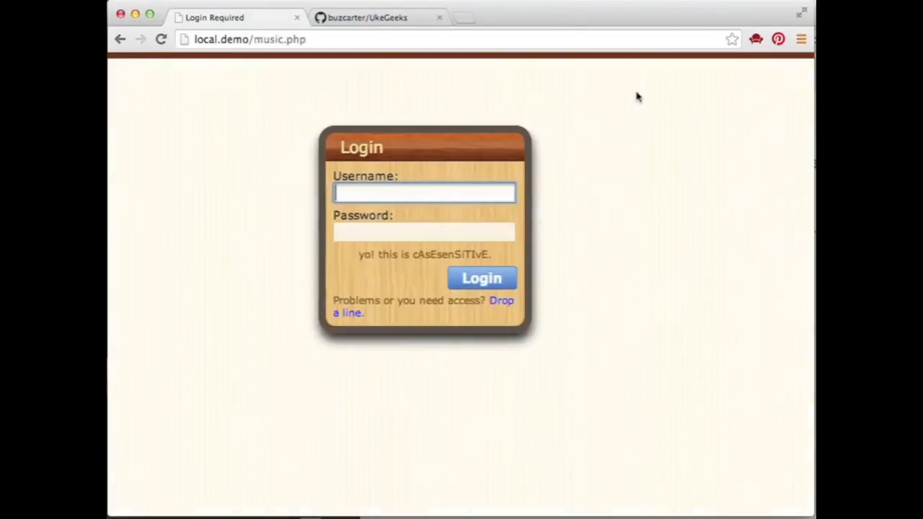
Sign in to the songbook as admin and reach The BIG UKE Book song list
{"action": "type", "text": "admin"}
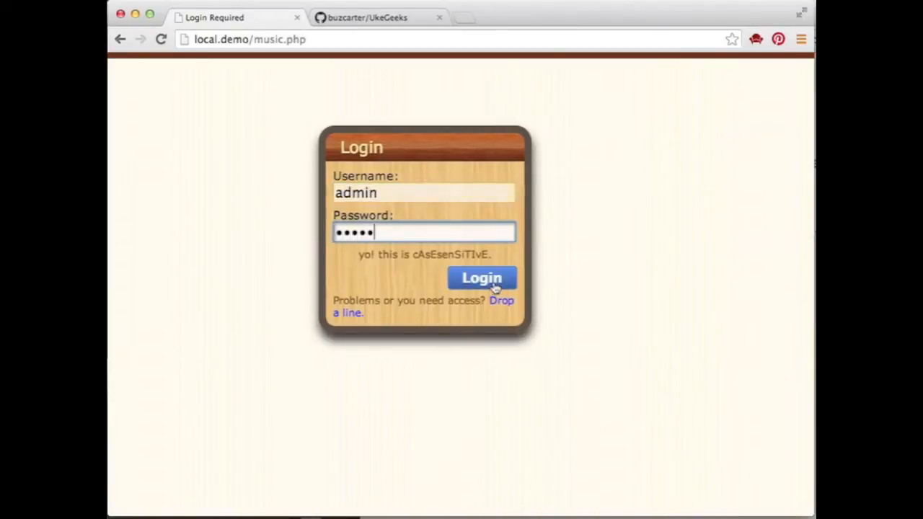
{"action": "left_click", "coordinate": [482, 278]}
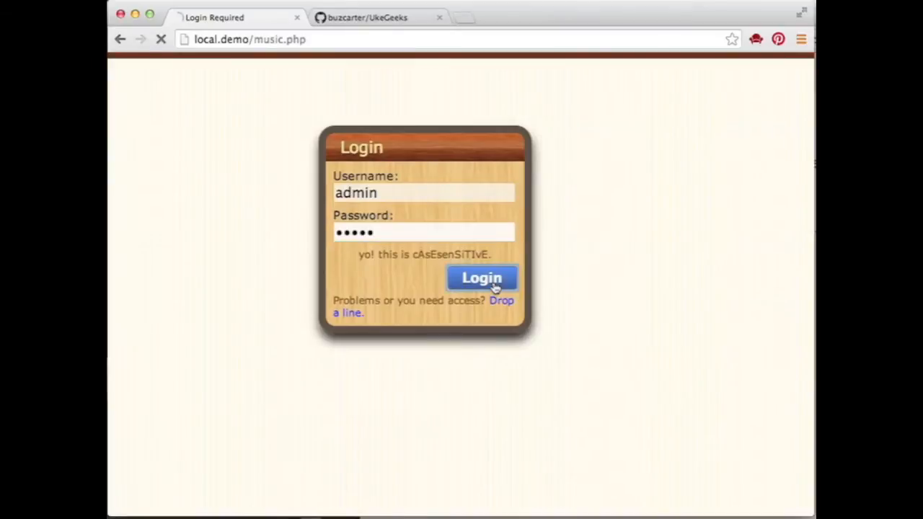
{"action": "left_click", "coordinate": [481, 277]}
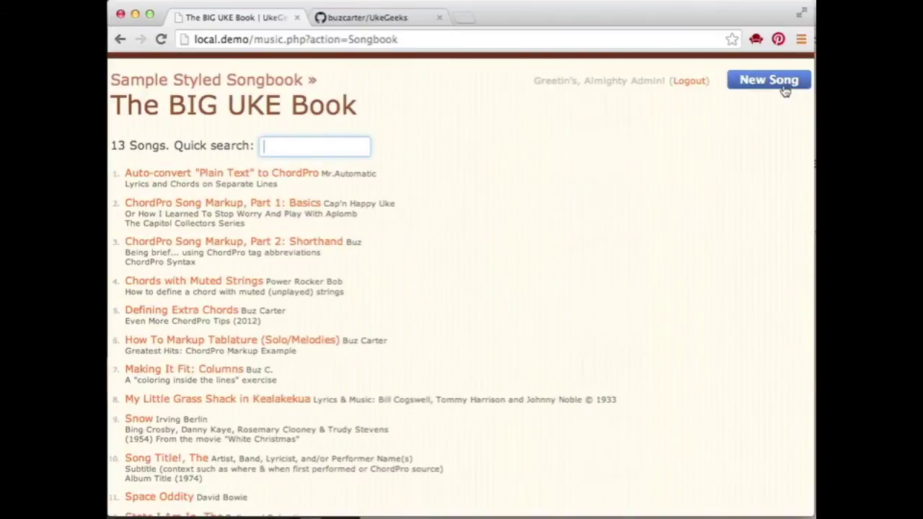
Add a new song titled So Far West It's East, which fails with a permissions error
{"action": "left_click", "coordinate": [768, 79]}
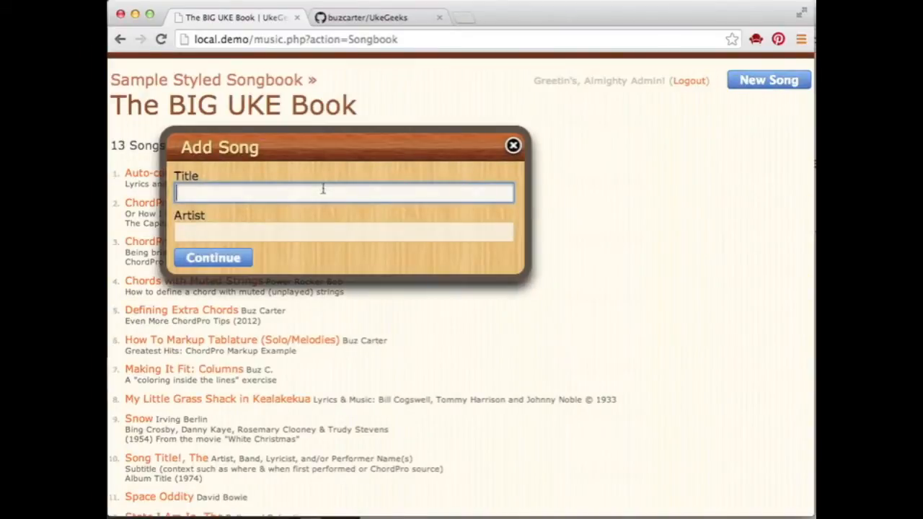
{"action": "type", "text": "So F"}
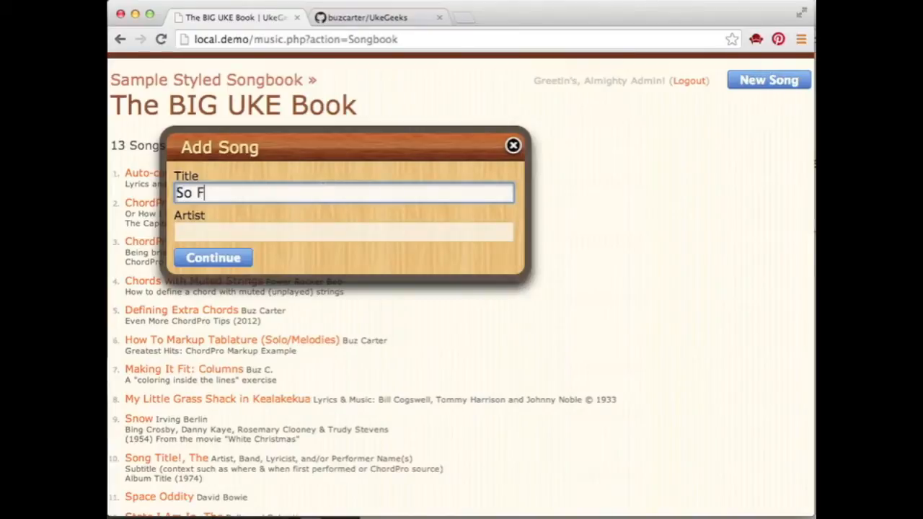
{"action": "type", "text": "ar West It"}
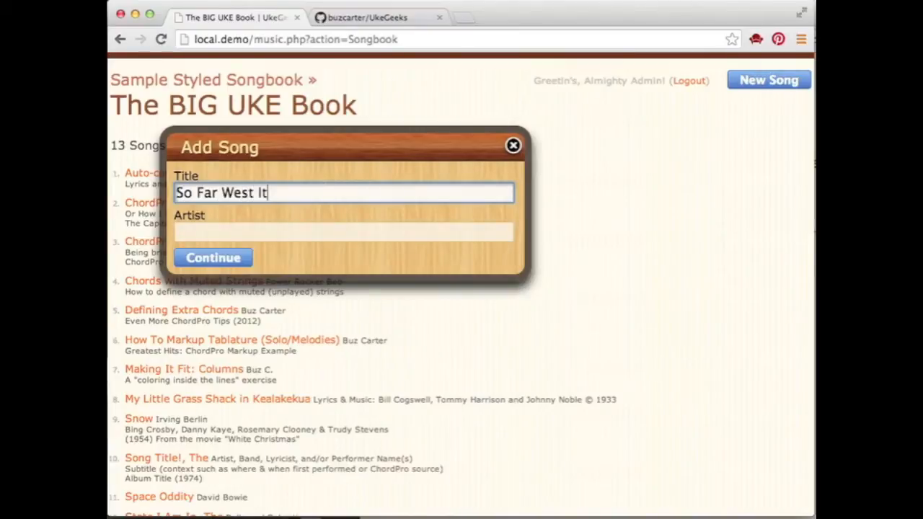
{"action": "type", "text": "'s East"}
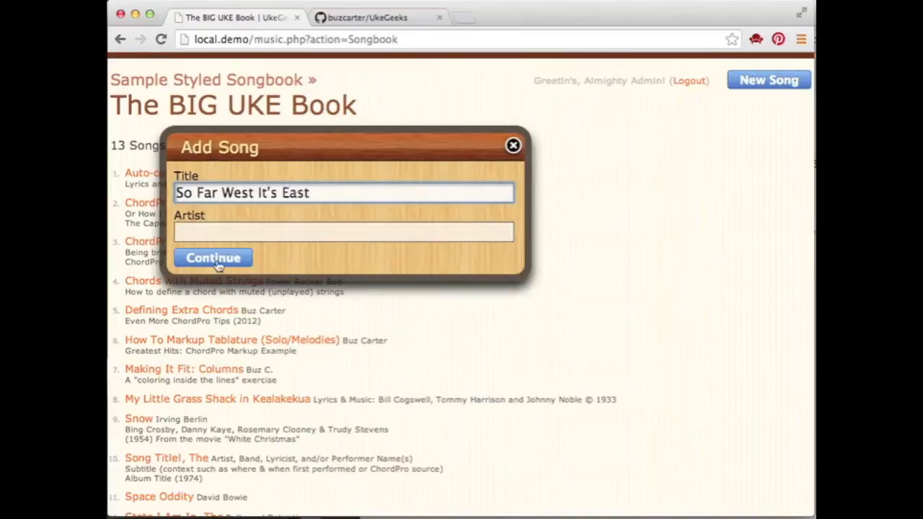
{"action": "left_click", "coordinate": [214, 256]}
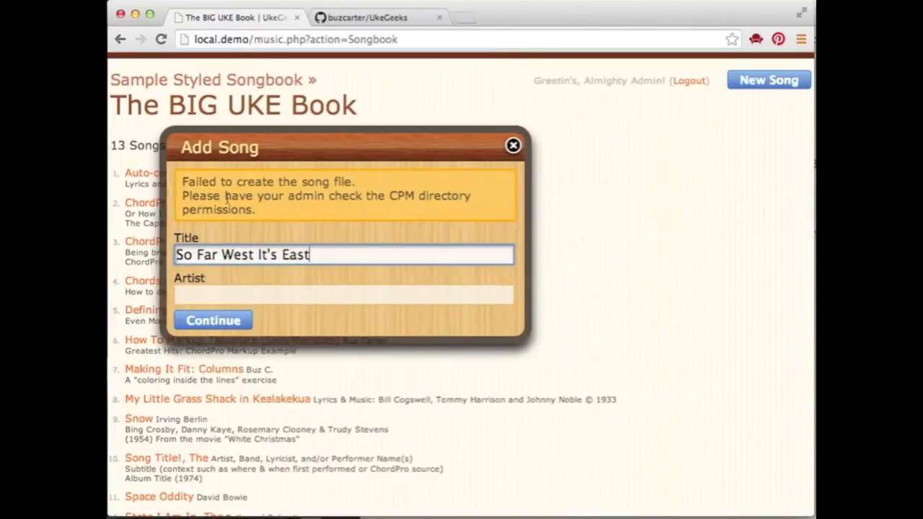
{"action": "mouse_move", "coordinate": [483, 216]}
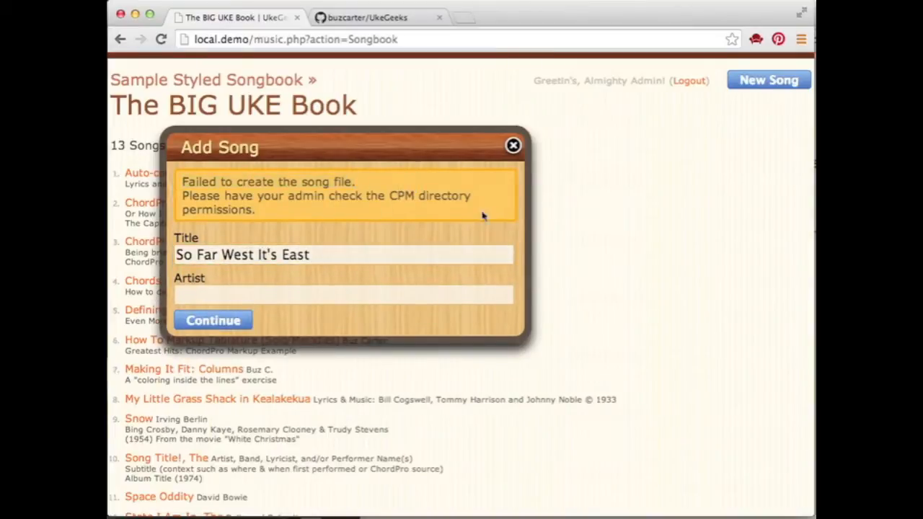
{"action": "mouse_move", "coordinate": [497, 222]}
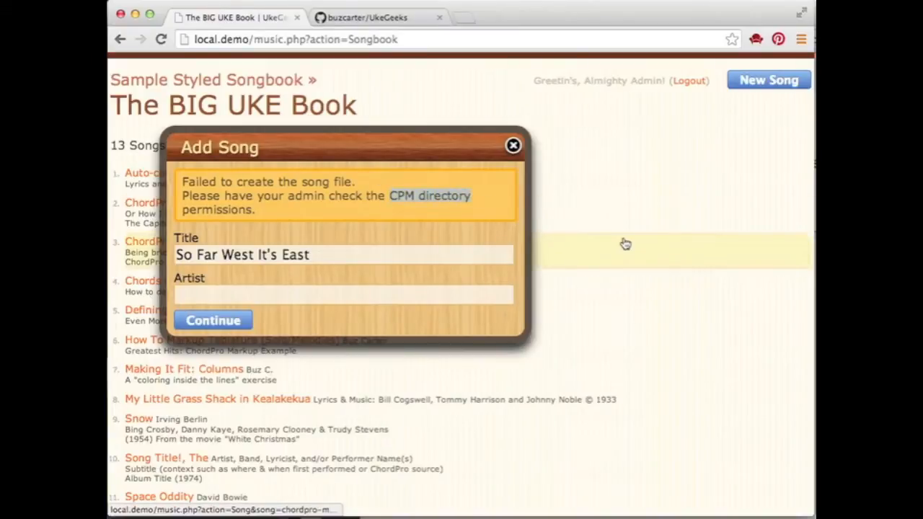
{"action": "mouse_move", "coordinate": [560, 242]}
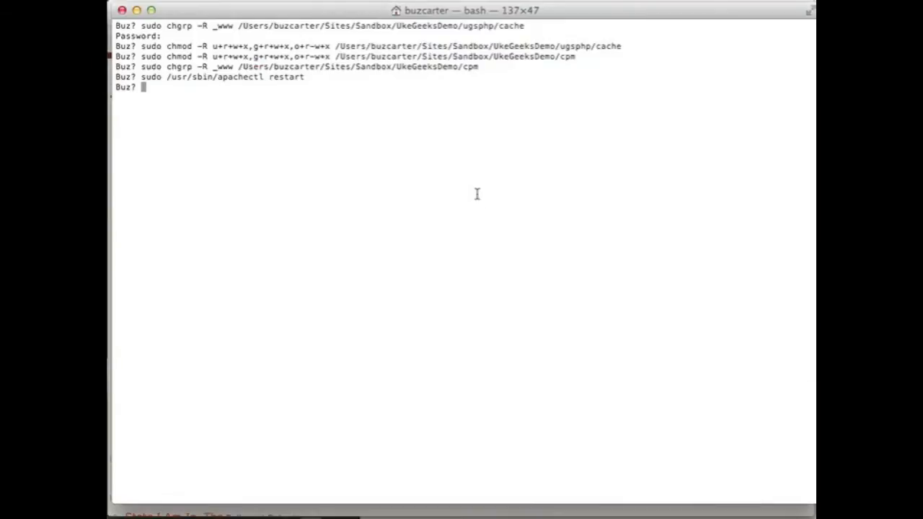
Give the _www group ownership and write permission on the cpm and ugsphp/cache folders
{"action": "type", "text": "sudo chgrp -R _www /Users/buzcarter/Sites/Sandbox/UkeGeeksDemo/cpm"}
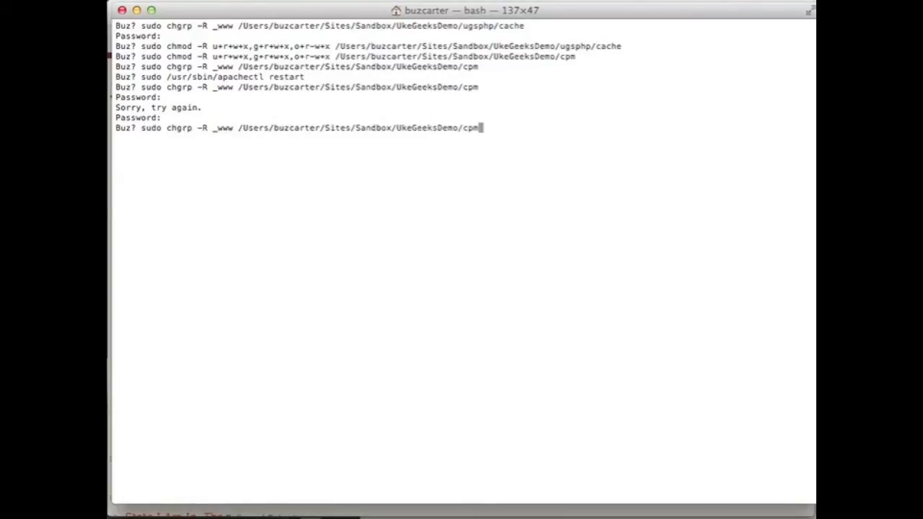
{"action": "key", "text": "Up"}
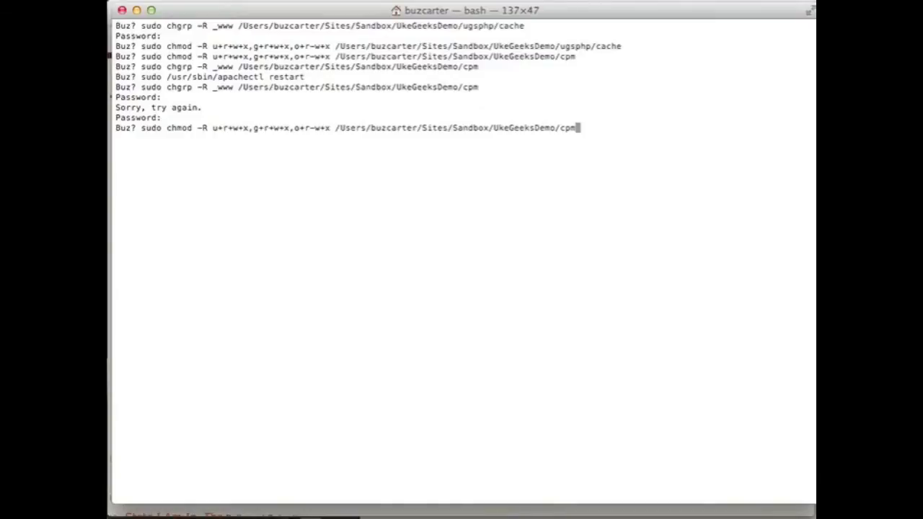
{"action": "key", "text": "Return"}
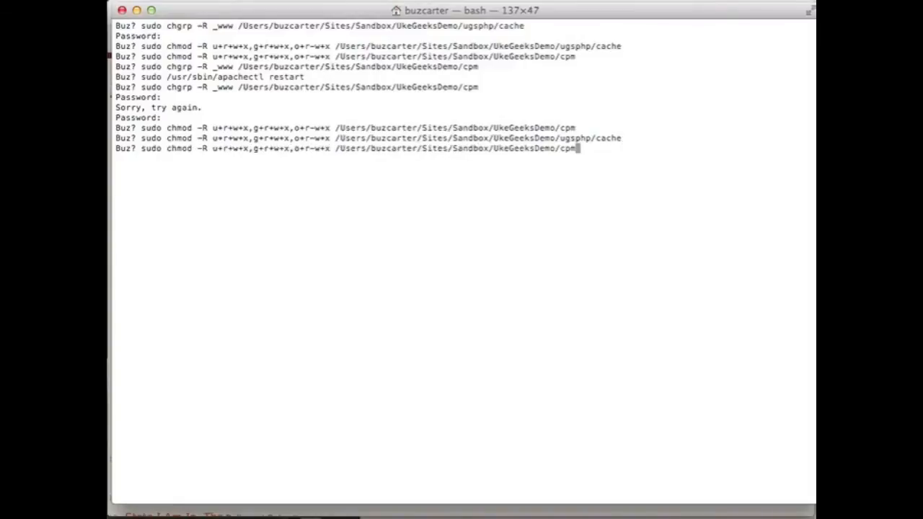
{"action": "key", "text": "Up"}
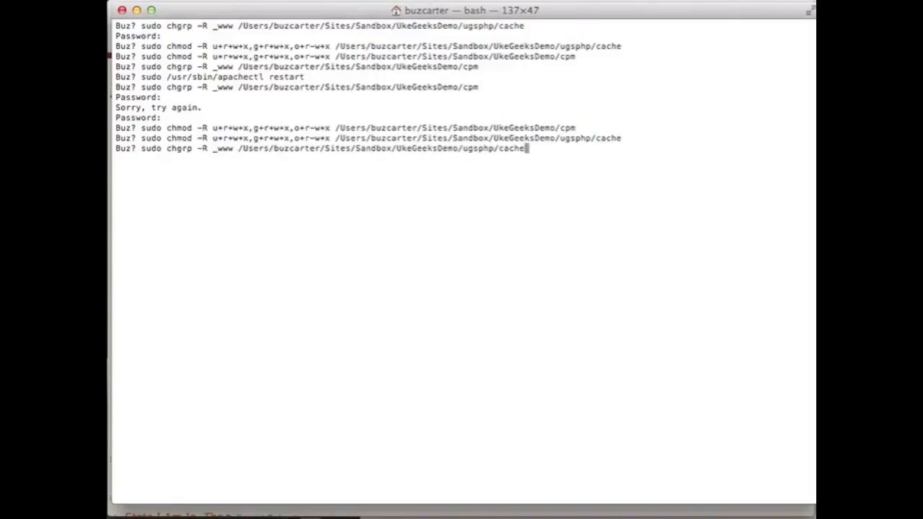
{"action": "key", "text": "Return"}
{"action": "type", "text": "sudo chgrp -R _www /Users/buzcarter/Sites/Sandbox/UkeGeeksDemo/cpm"}
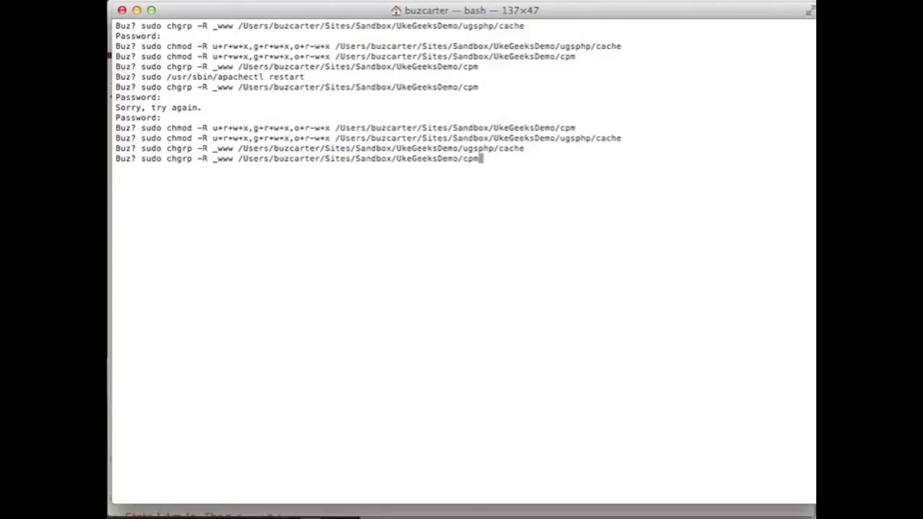
{"action": "key", "text": "Return"}
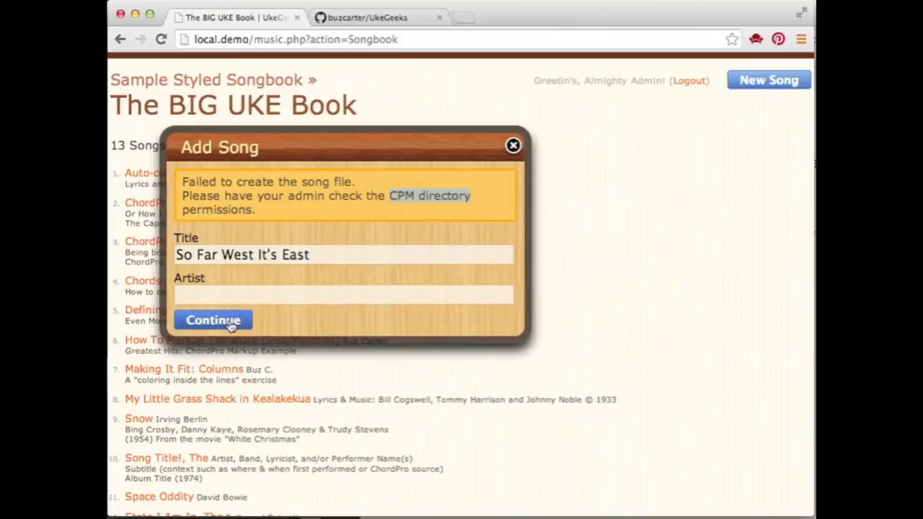
{"action": "mouse_move", "coordinate": [213, 320]}
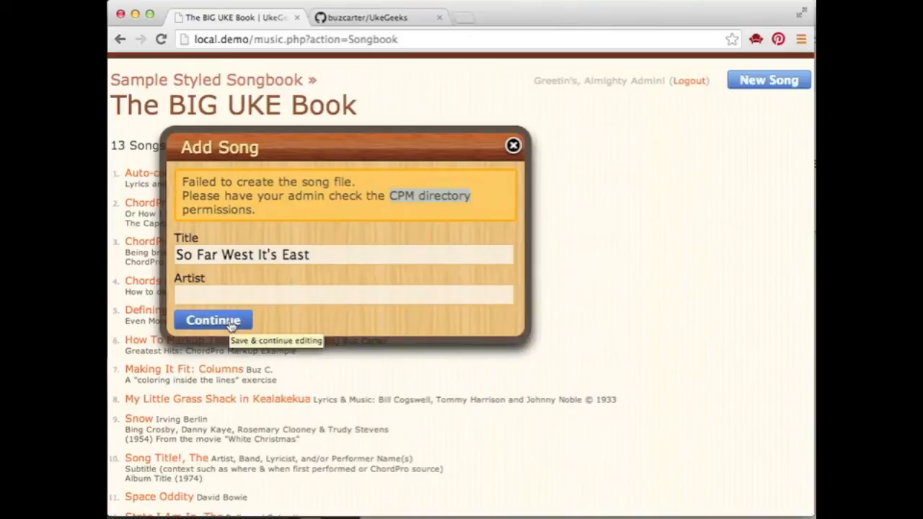
Retry creating the song, replace TYPE_YOUR_SONG_HERE with a YEs! It workded note, and save it
{"action": "left_click", "coordinate": [212, 320]}
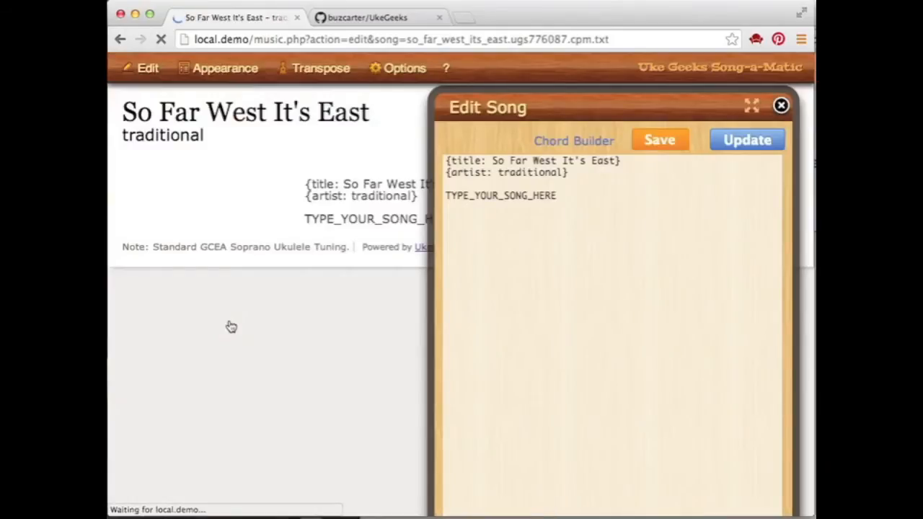
{"action": "left_click", "coordinate": [746, 139]}
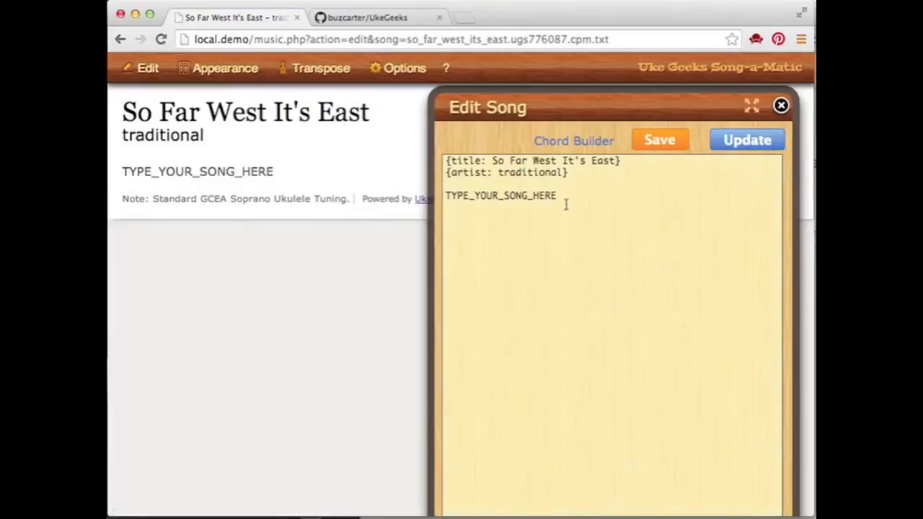
{"action": "double_click", "coordinate": [501, 196]}
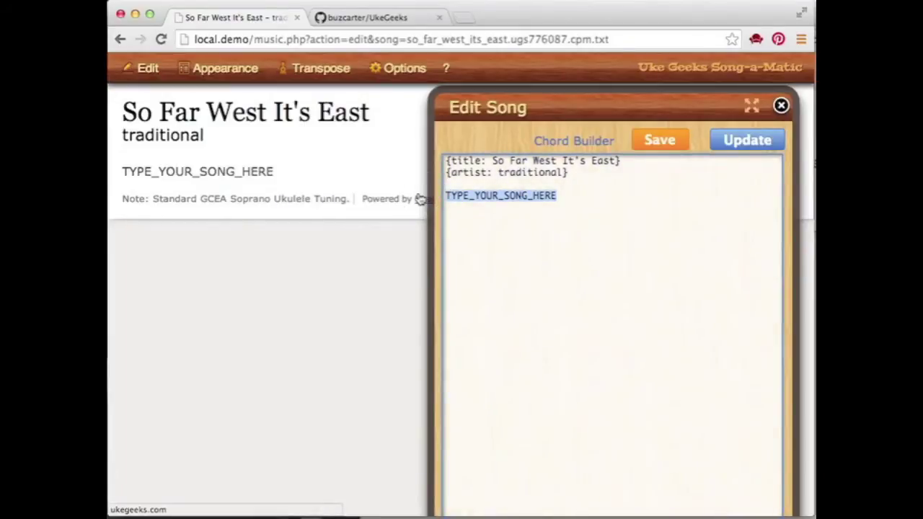
{"action": "type", "text": "YEs!"}
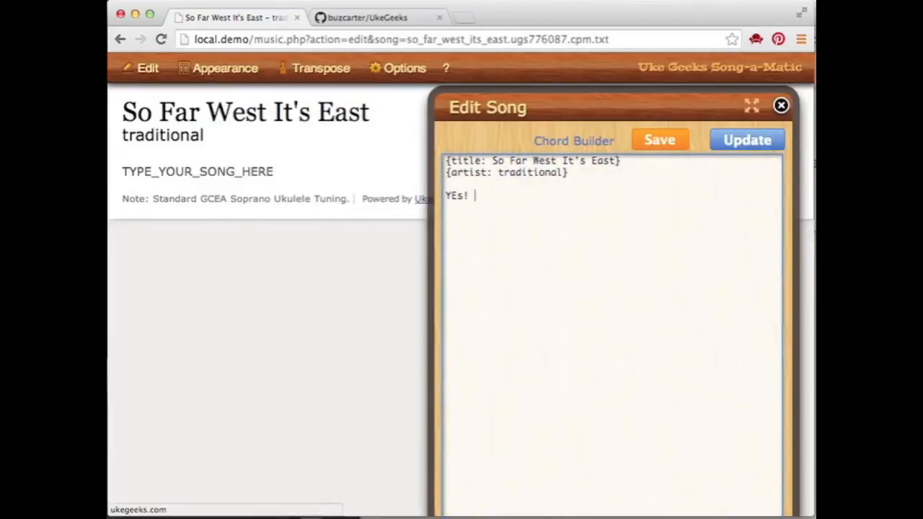
{"action": "type", "text": "It work"}
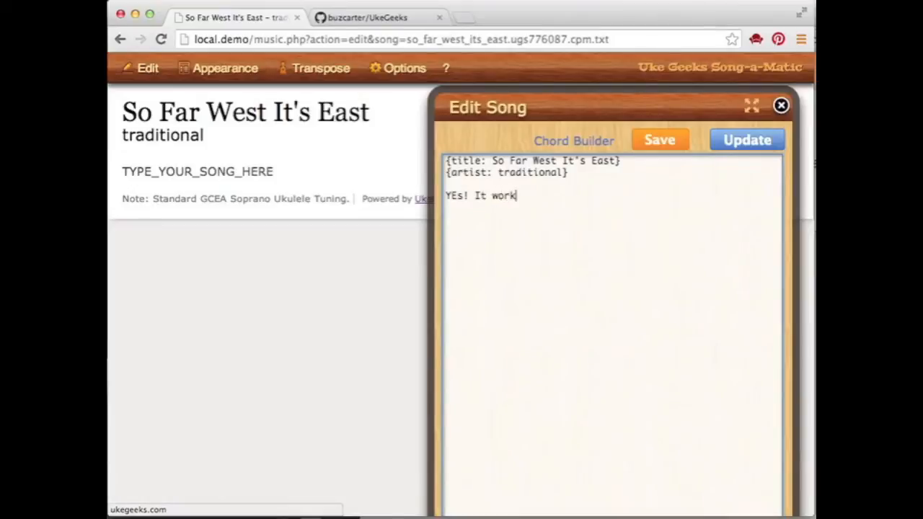
{"action": "type", "text": "ded"}
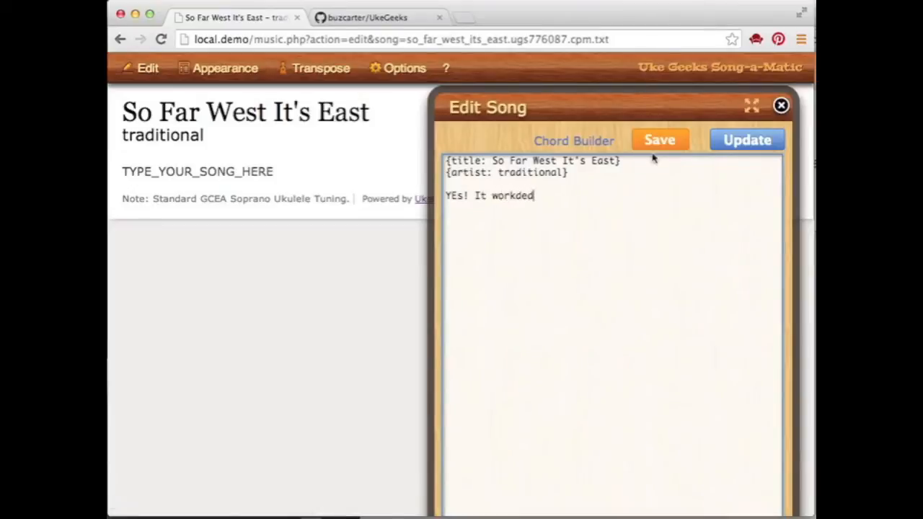
{"action": "left_click", "coordinate": [746, 138]}
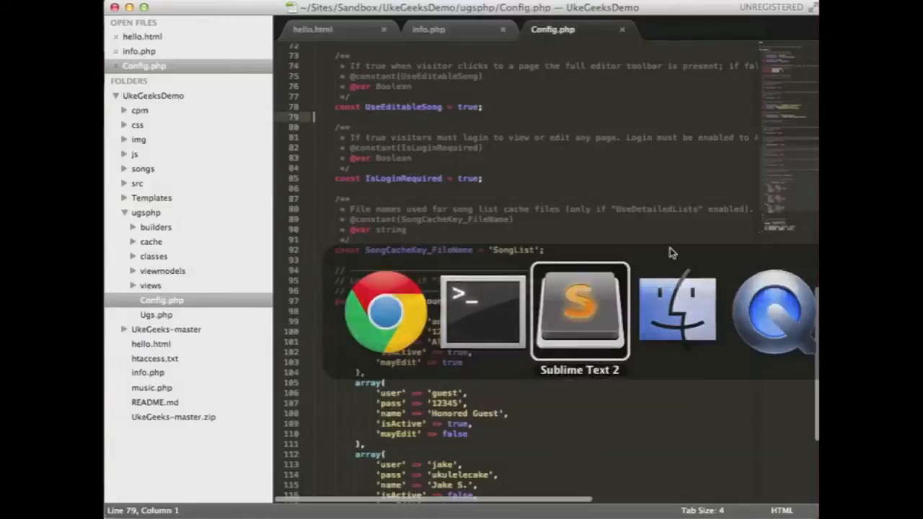
{"action": "left_click", "coordinate": [139, 109]}
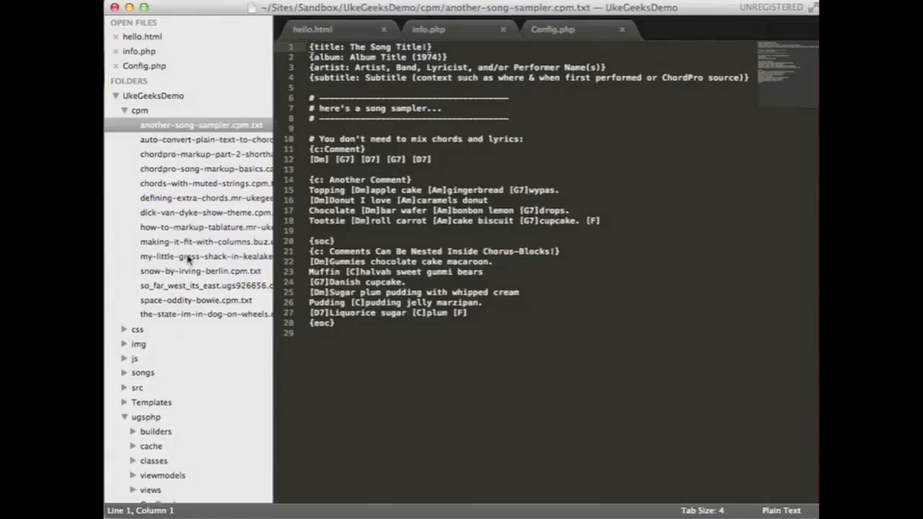
Review the So Far West It's East and My Little Grass Shack song files, then return to Config.php
{"action": "left_click", "coordinate": [204, 285]}
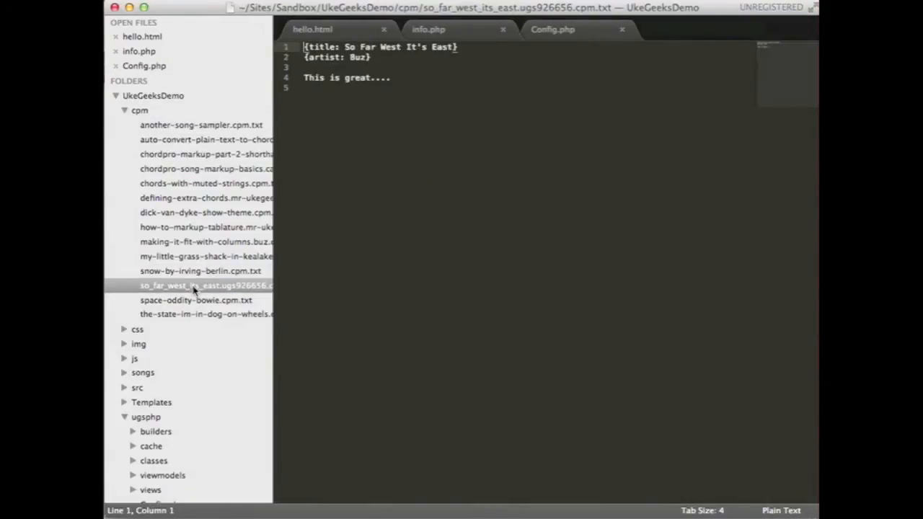
{"action": "mouse_move", "coordinate": [209, 272]}
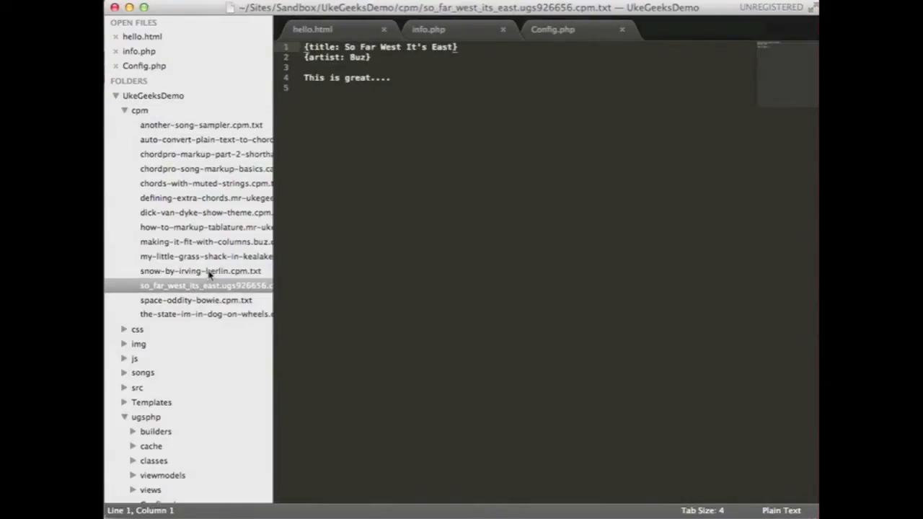
{"action": "left_click", "coordinate": [207, 257]}
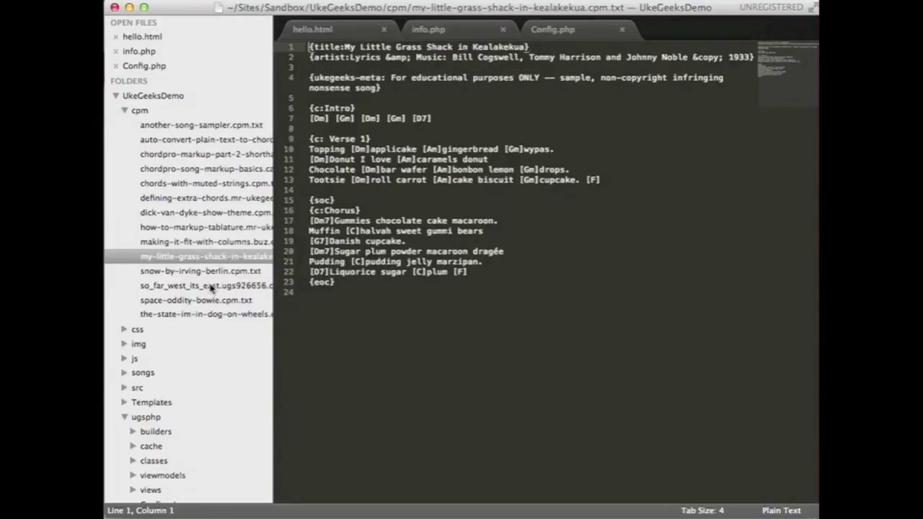
{"action": "left_click", "coordinate": [205, 285]}
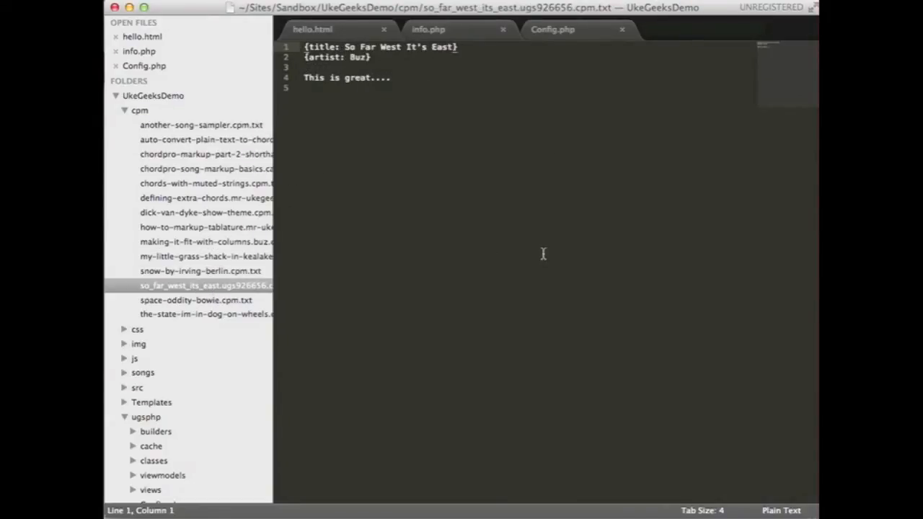
{"action": "mouse_move", "coordinate": [324, 279]}
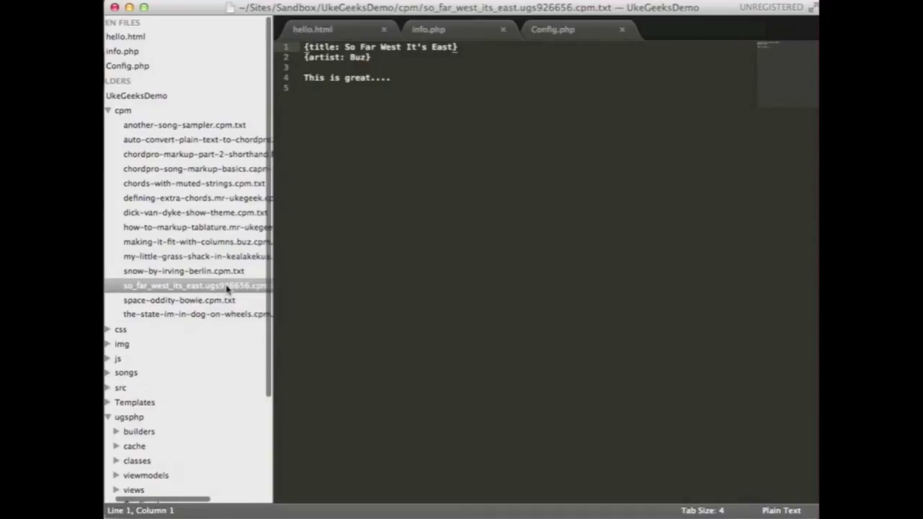
{"action": "scroll", "scroll_direction": "right", "scroll_amount": 3}
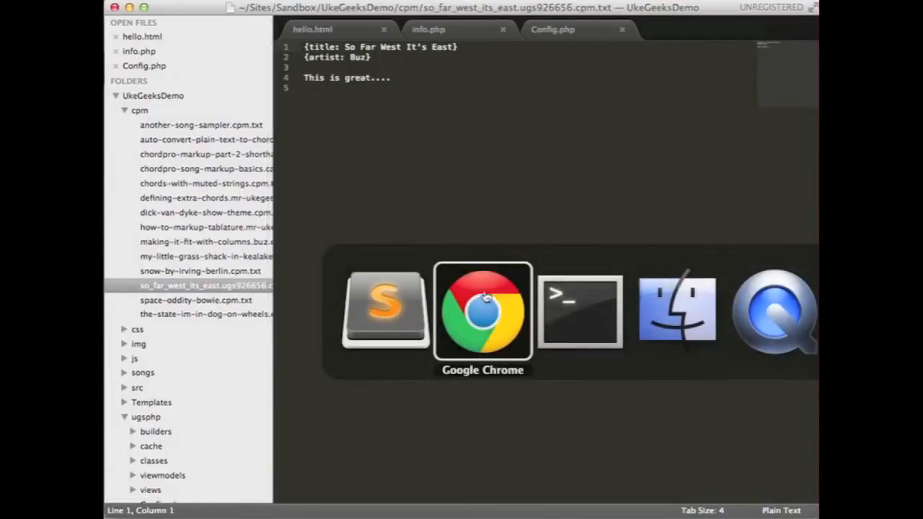
{"action": "left_click", "coordinate": [482, 310]}
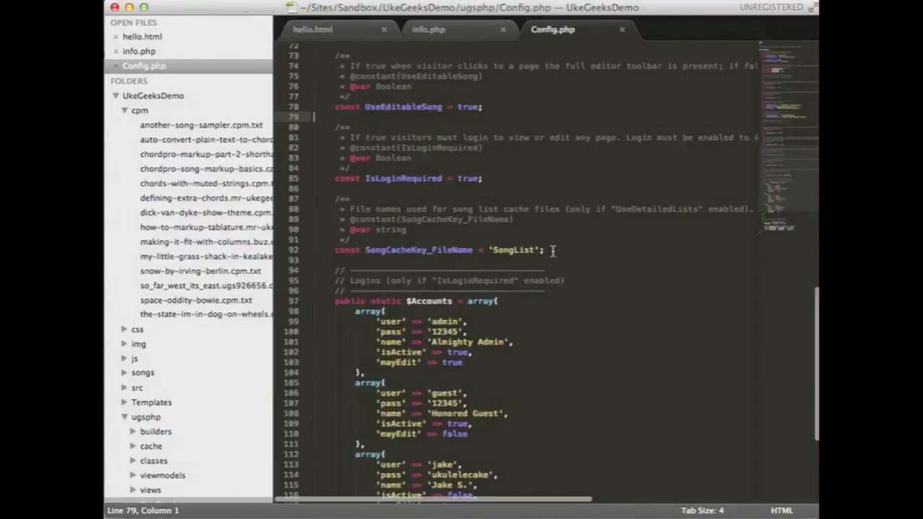
Set SongbookHeadline 'The Better Uke UKE Book' and SongbookSubHeadline 'Cool Songbook', saved and checked in Chrome
{"action": "scroll", "scroll_direction": "up", "scroll_amount": 3}
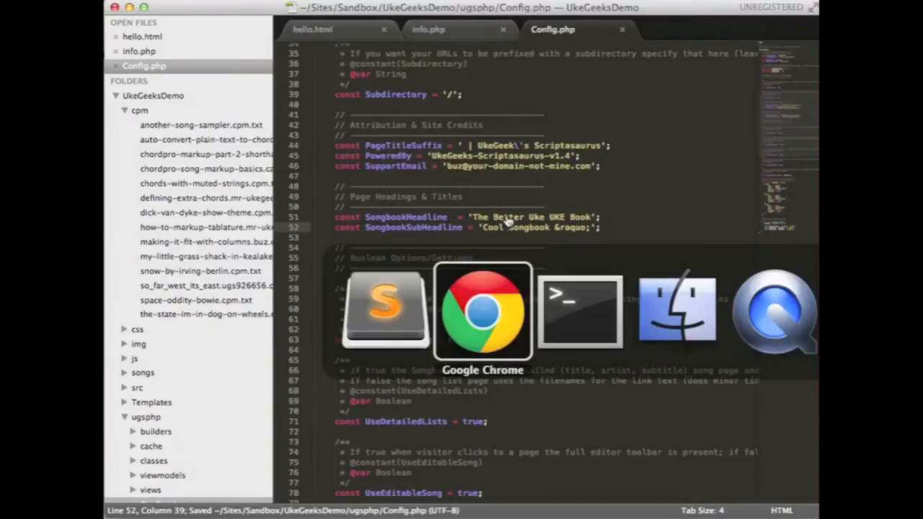
{"action": "left_click", "coordinate": [482, 311]}
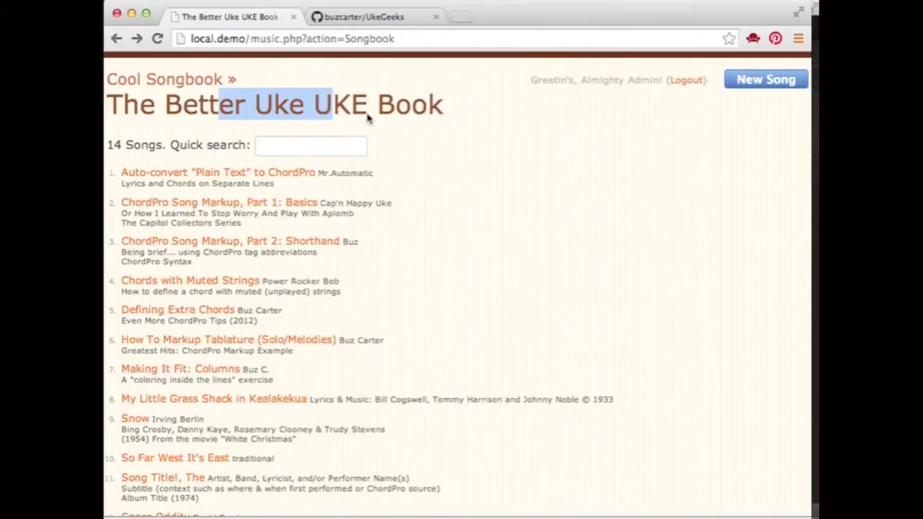
{"action": "mouse_move", "coordinate": [456, 138]}
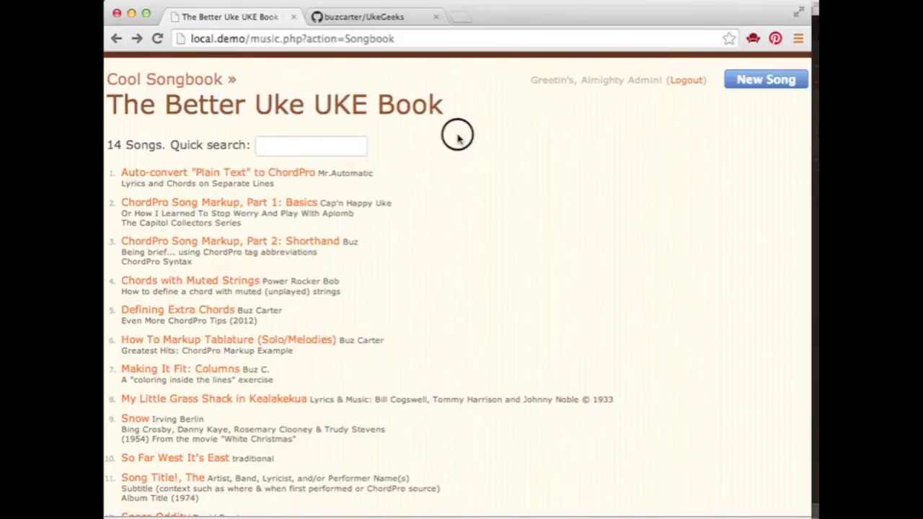
{"action": "mouse_move", "coordinate": [457, 138]}
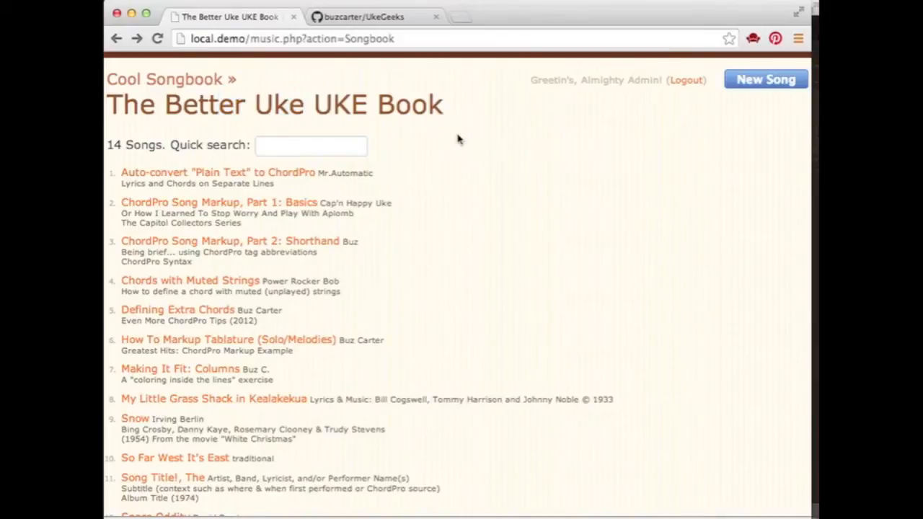
{"action": "mouse_move", "coordinate": [516, 180]}
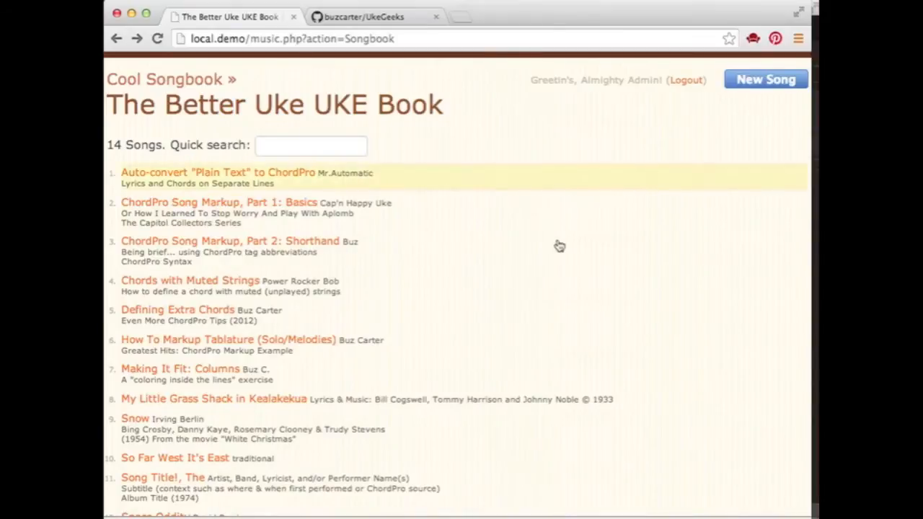
{"action": "mouse_move", "coordinate": [565, 253]}
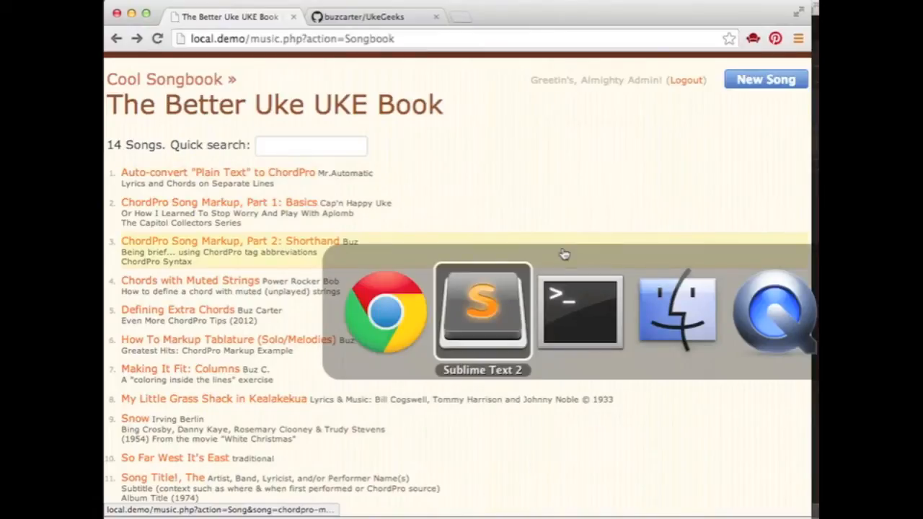
Change UseModRewrite from false to true in Config.php's Boolean options
{"action": "left_click", "coordinate": [481, 310]}
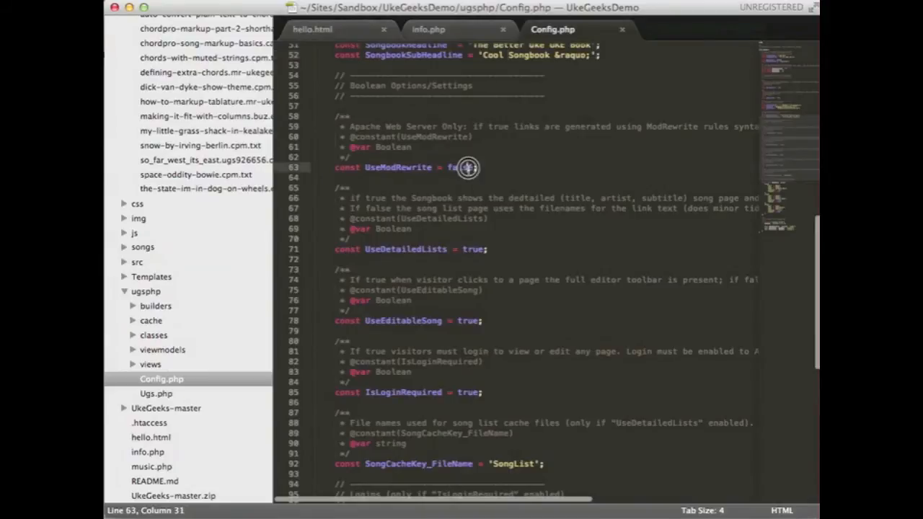
{"action": "type", "text": "tr"}
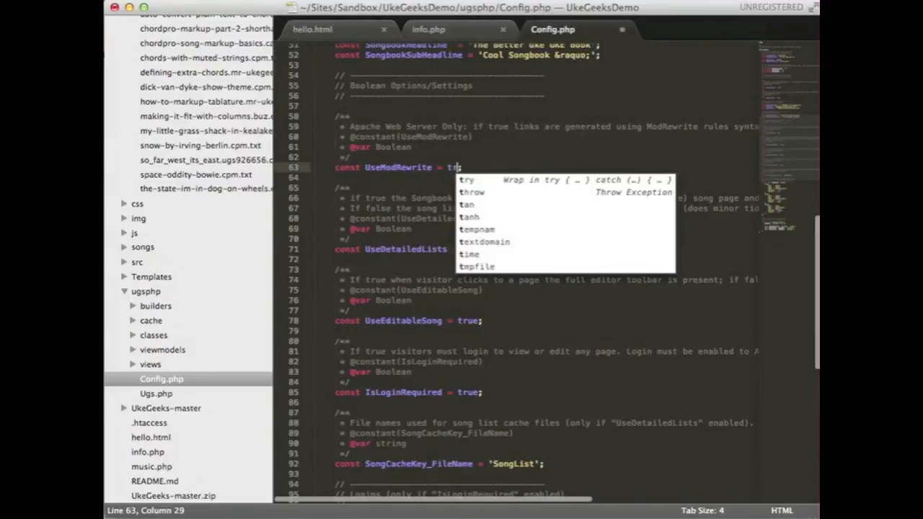
{"action": "type", "text": "ue"}
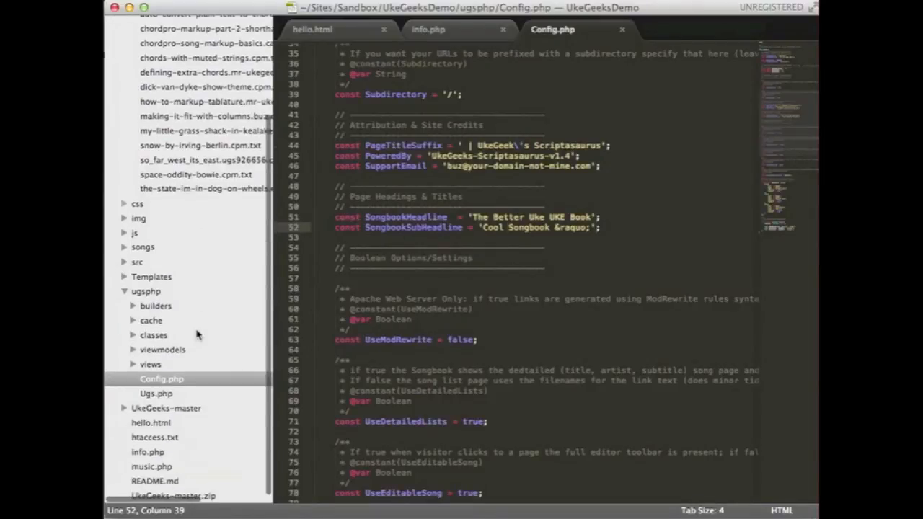
{"action": "scroll", "scroll_direction": "down", "scroll_amount": 3}
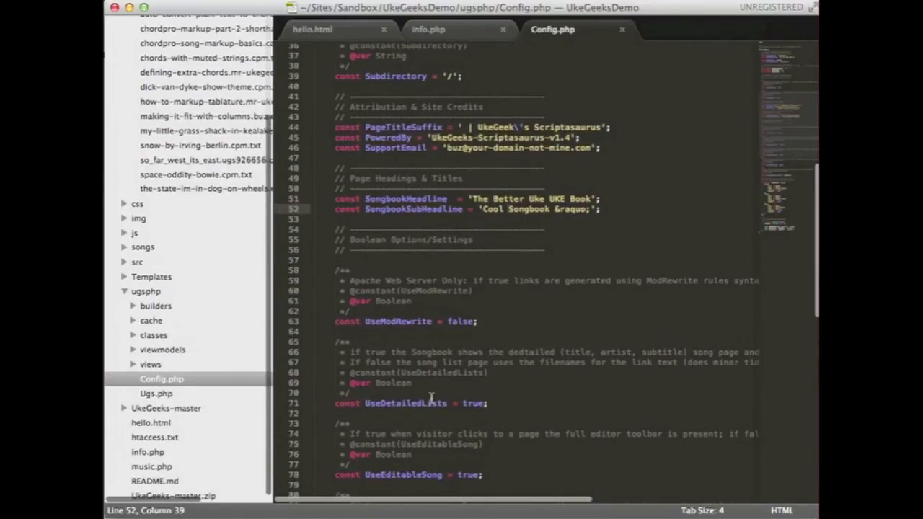
{"action": "scroll", "scroll_direction": "down", "scroll_amount": 3}
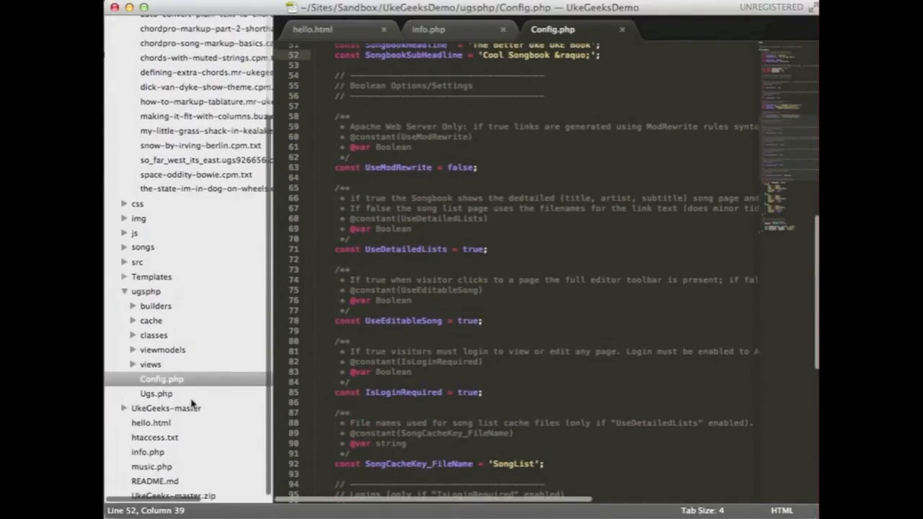
{"action": "mouse_move", "coordinate": [166, 439]}
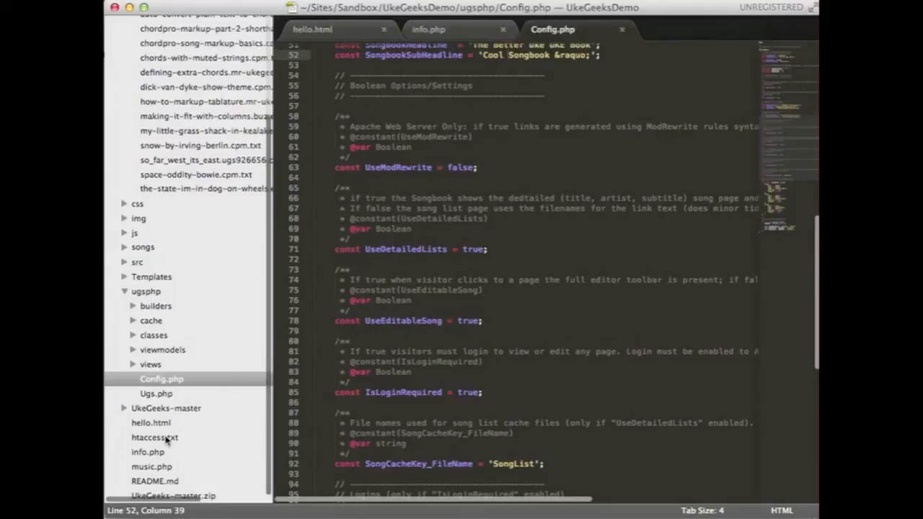
Rename htaccess.txt to .htaccess from the sidebar so the rewrite rules apply
{"action": "right_click", "coordinate": [154, 439]}
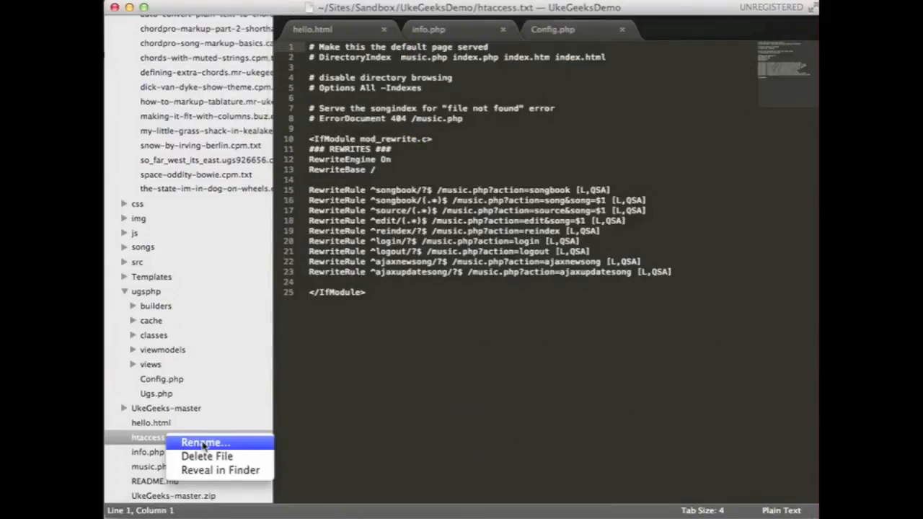
{"action": "left_click", "coordinate": [205, 442]}
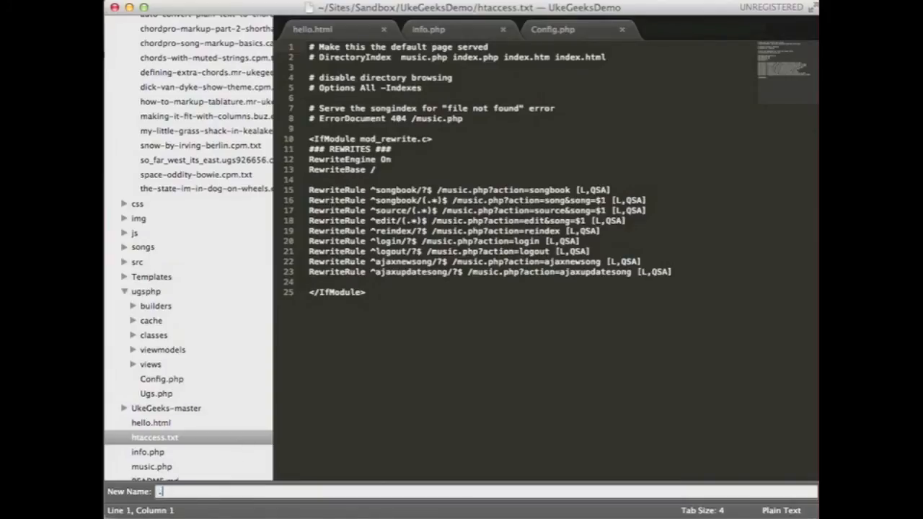
{"action": "type", "text": ".htacce"}
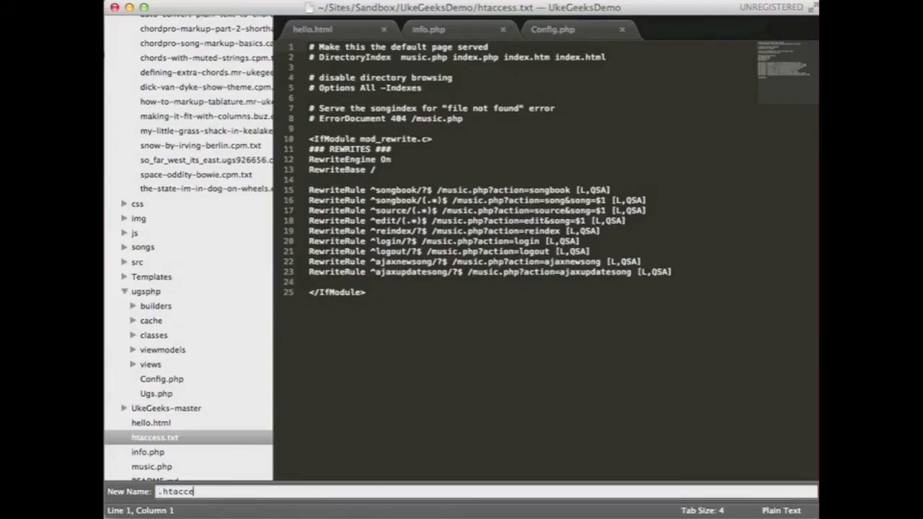
{"action": "key", "text": "Return"}
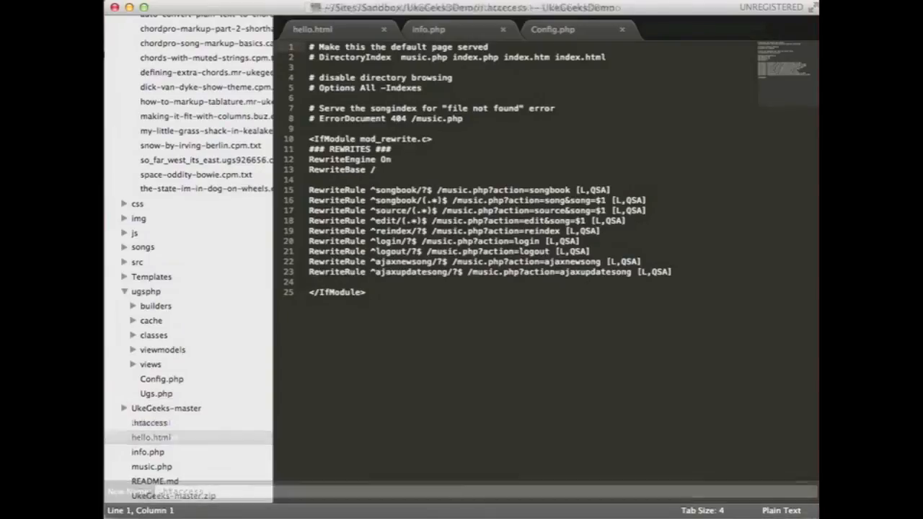
{"action": "left_click", "coordinate": [552, 28]}
{"action": "type", "text": "local.demo/reind"}
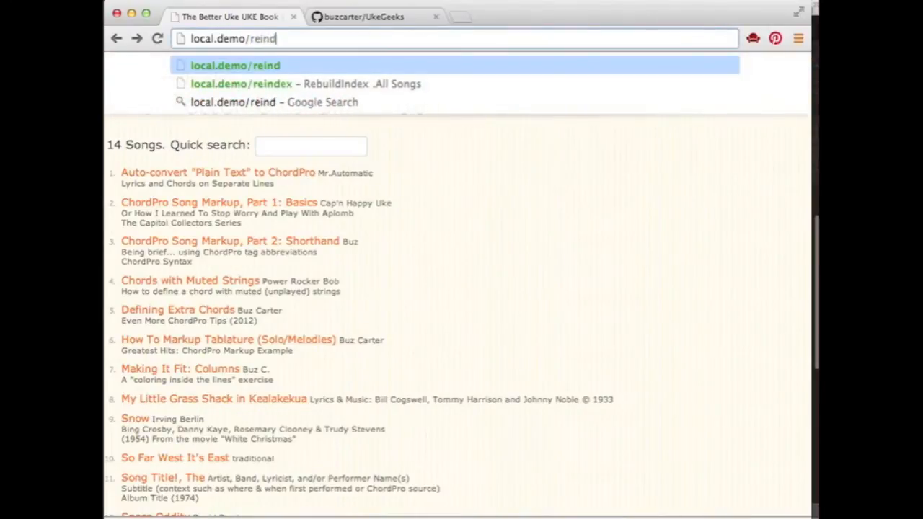
Load local.demo/reindex to rebuild the song cache, then open ChordPro Song Markup, Part 1: Basics via its pretty URL
{"action": "left_click", "coordinate": [242, 83]}
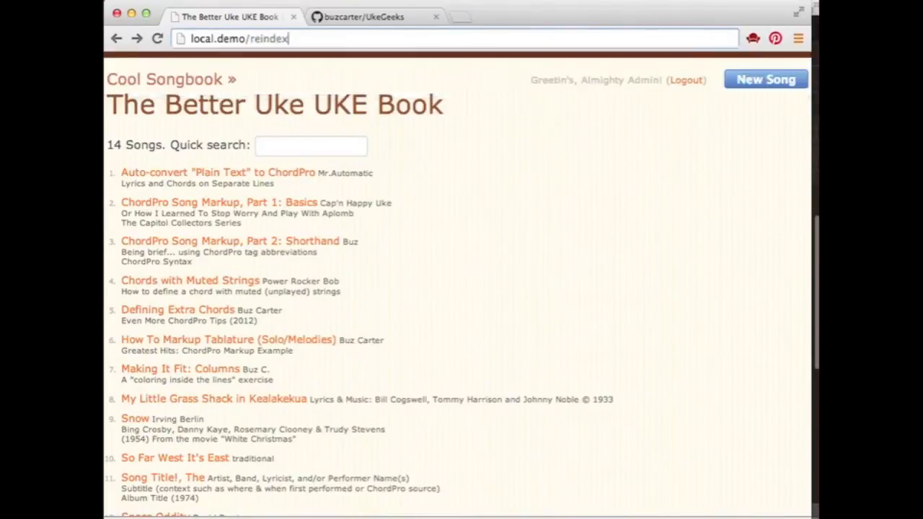
{"action": "key", "text": "Return"}
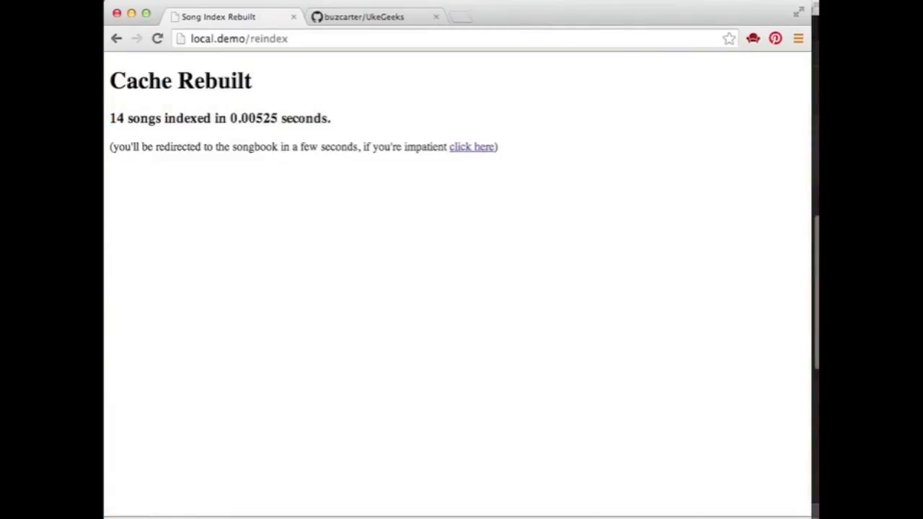
{"action": "left_click", "coordinate": [472, 147]}
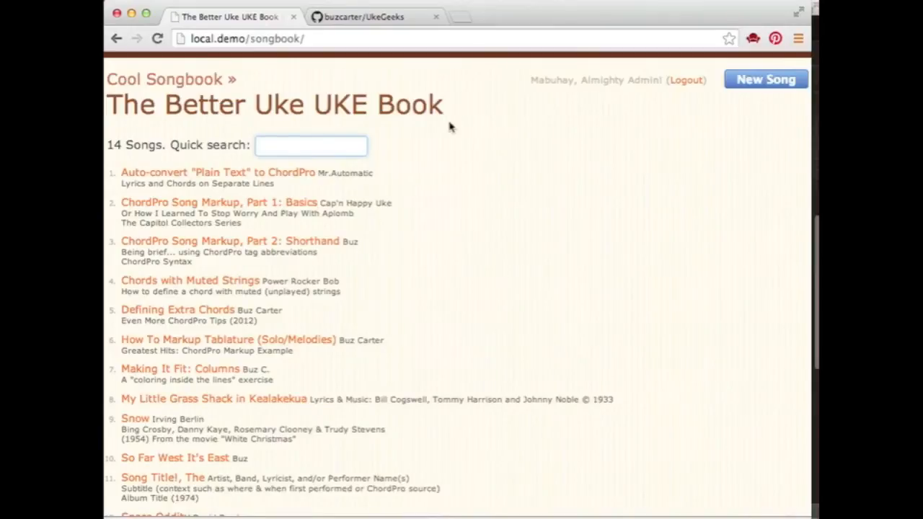
{"action": "left_click", "coordinate": [217, 202]}
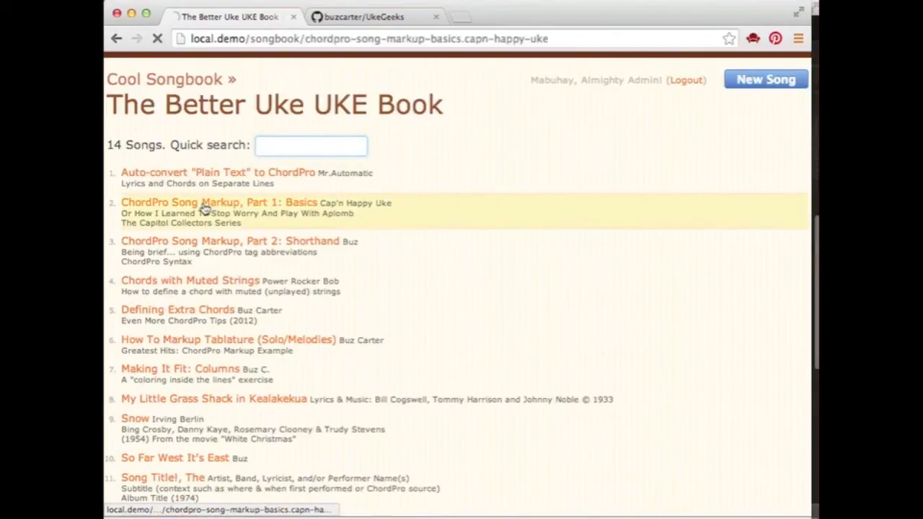
{"action": "left_click", "coordinate": [218, 202]}
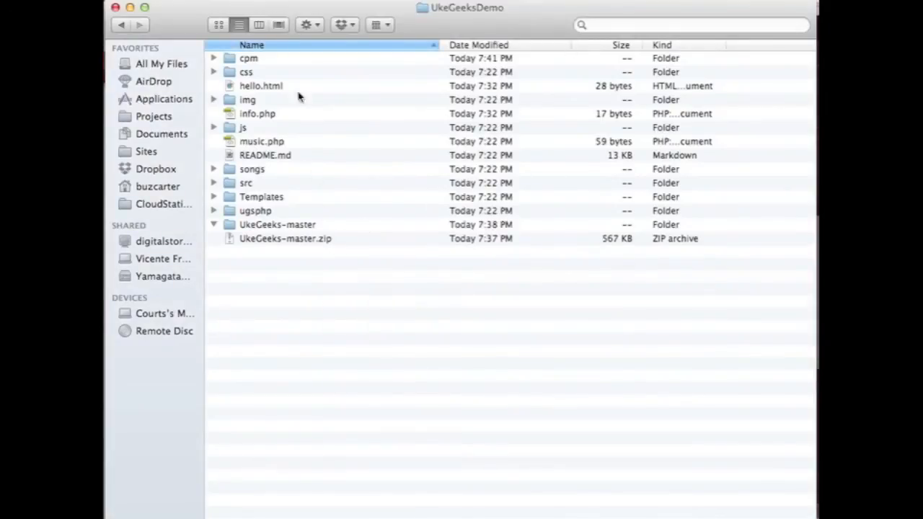
Select src, songs and Templates plus UkeGeeks-master and UkeGeeks-master.zip in the UkeGeeksDemo window
{"action": "left_click", "coordinate": [245, 183]}
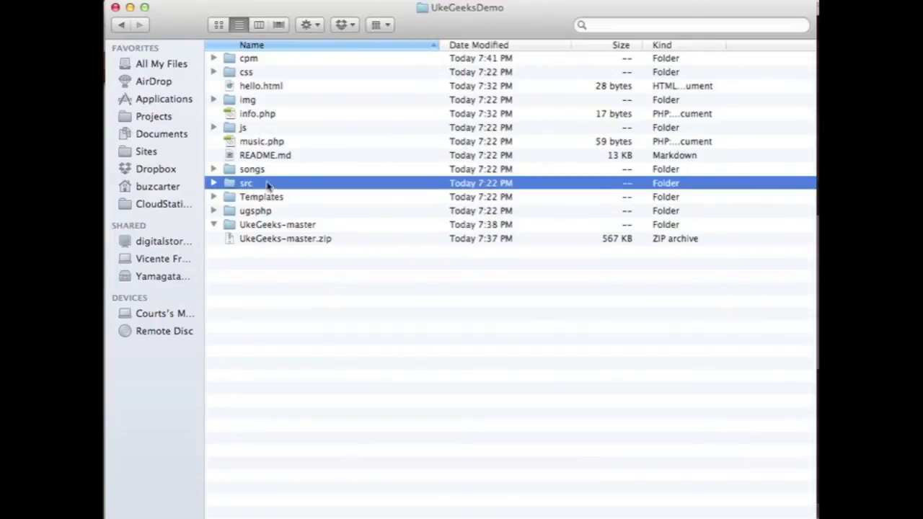
{"action": "left_click", "coordinate": [261, 196]}
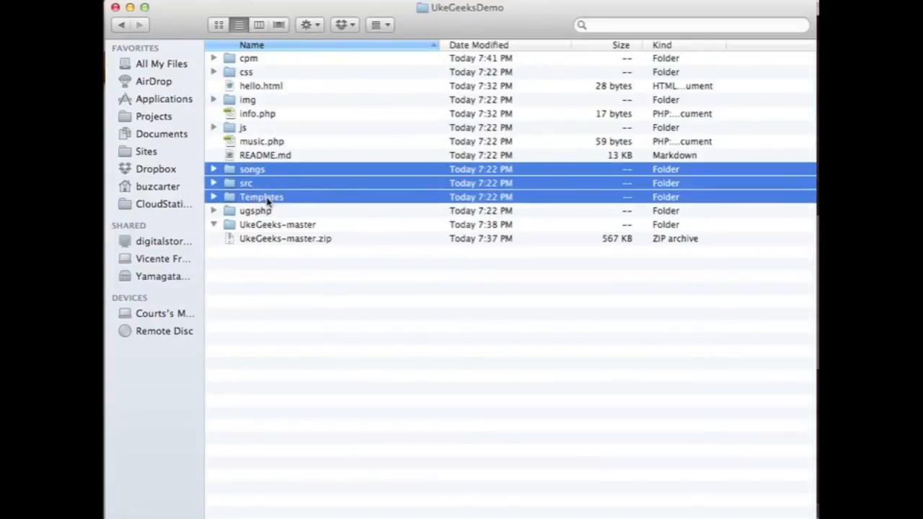
{"action": "left_click", "coordinate": [286, 237]}
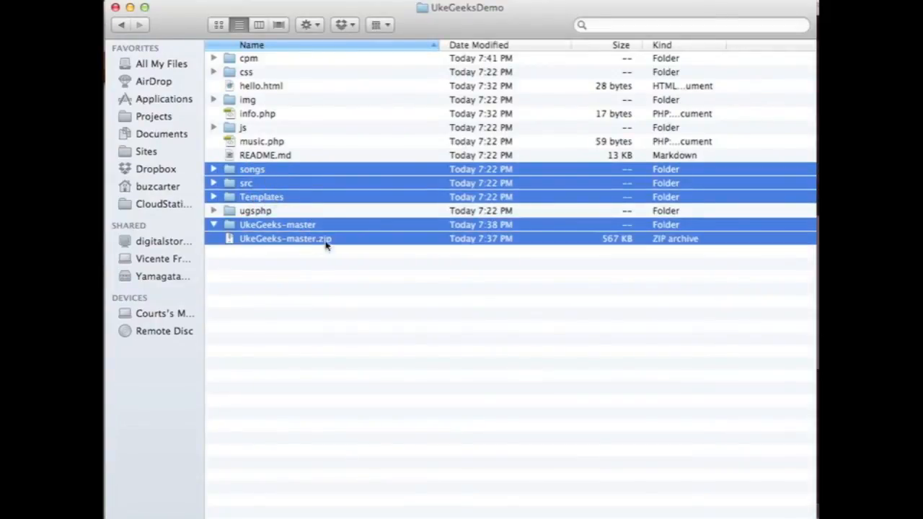